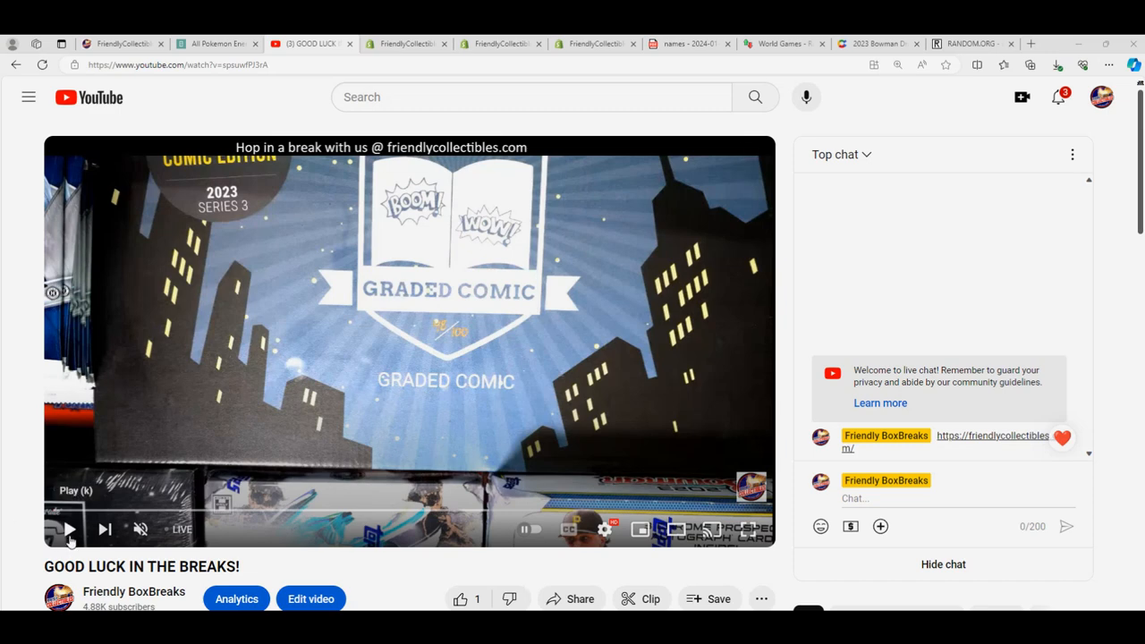
Start the Friendly BoxBreaks 'GOOD LUCK IN THE BREAKS!' stream replay with live chat open
left_click(70, 528)
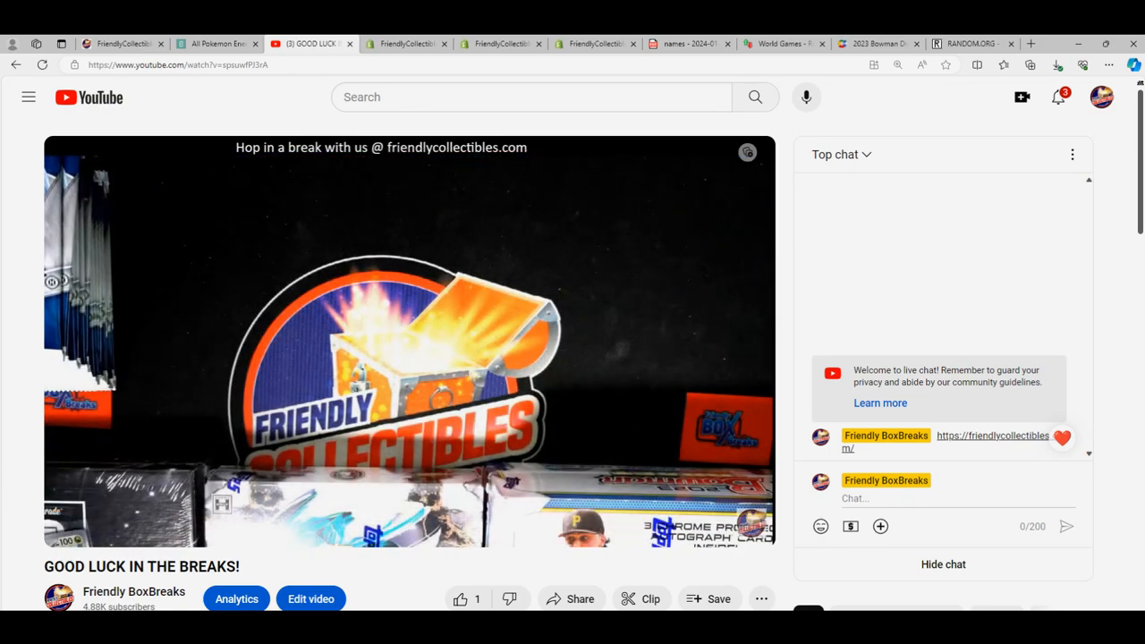
mouse_move(510, 354)
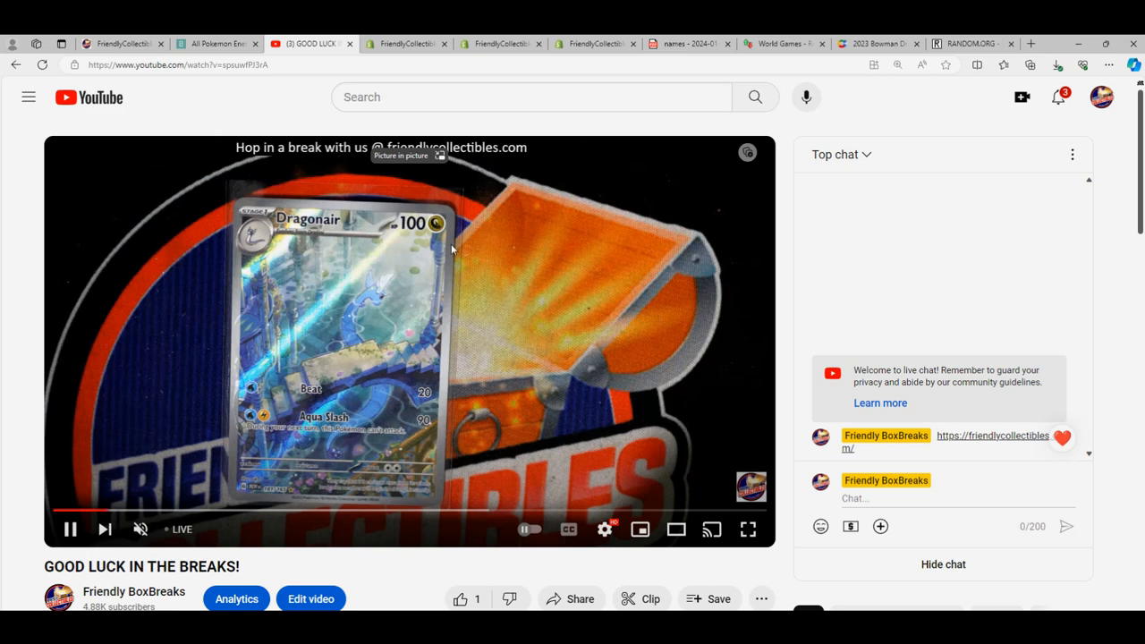
mouse_move(446, 229)
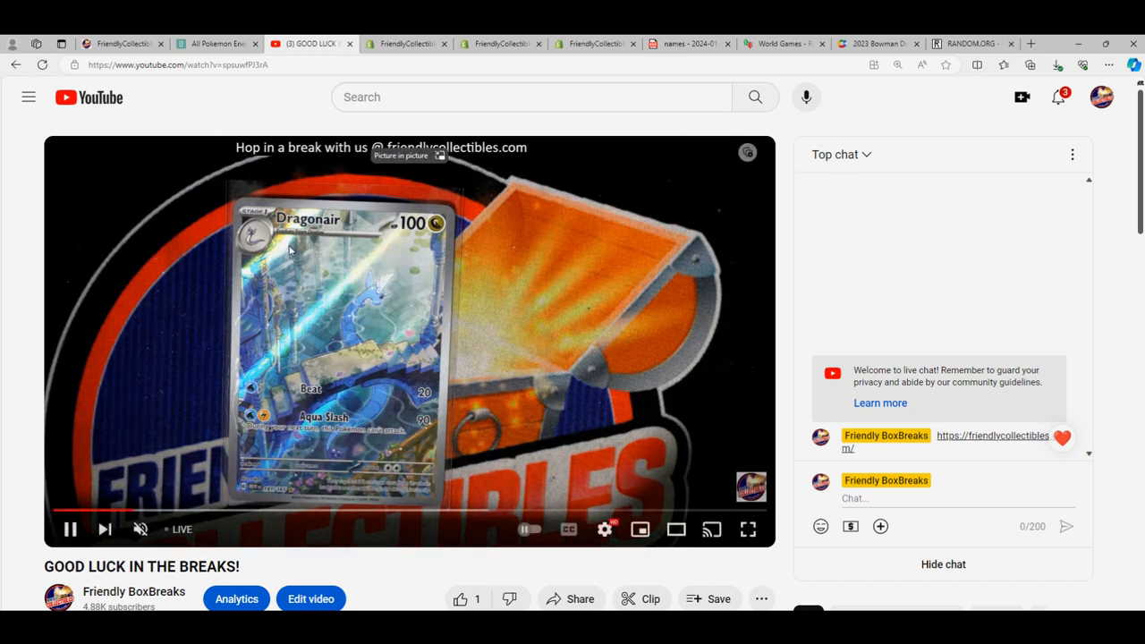
mouse_move(410, 269)
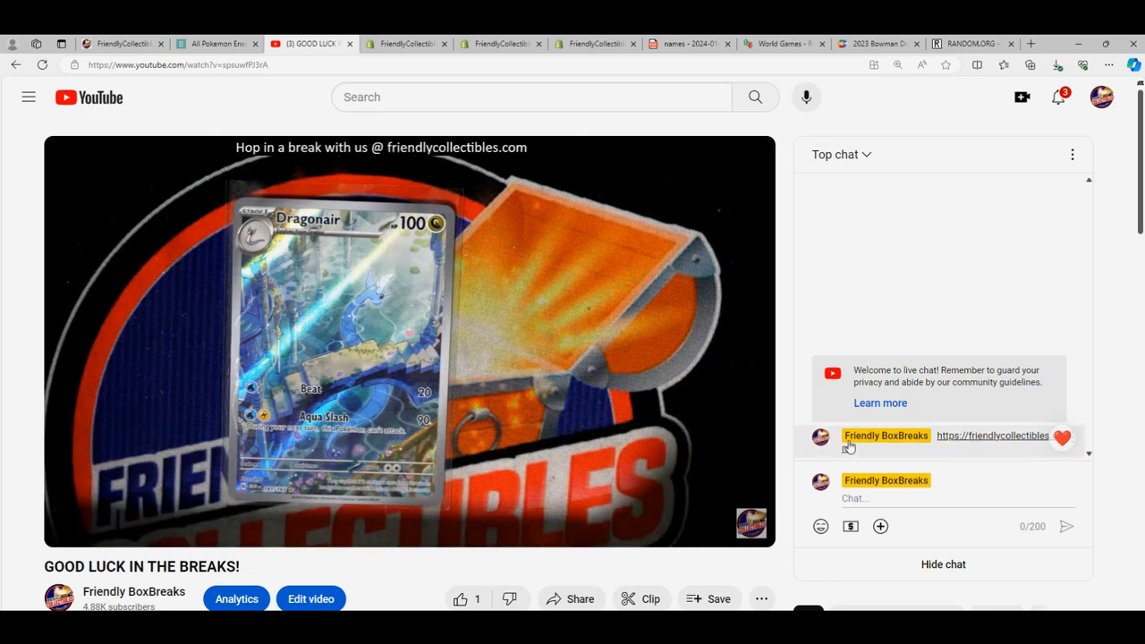
scroll("down", 3)
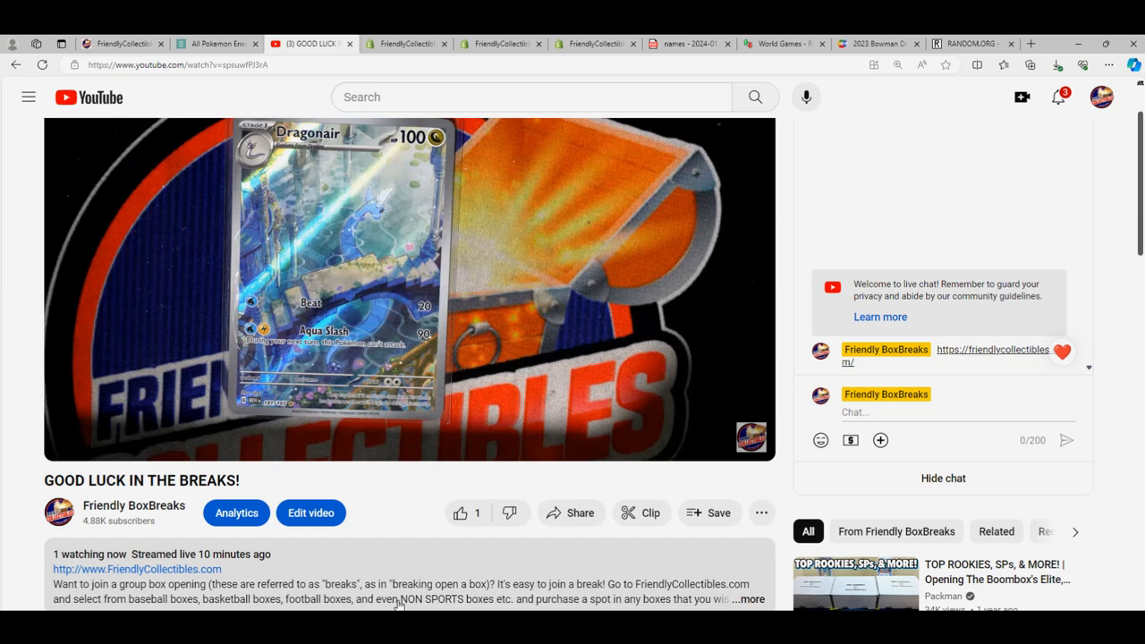
scroll("down", 3)
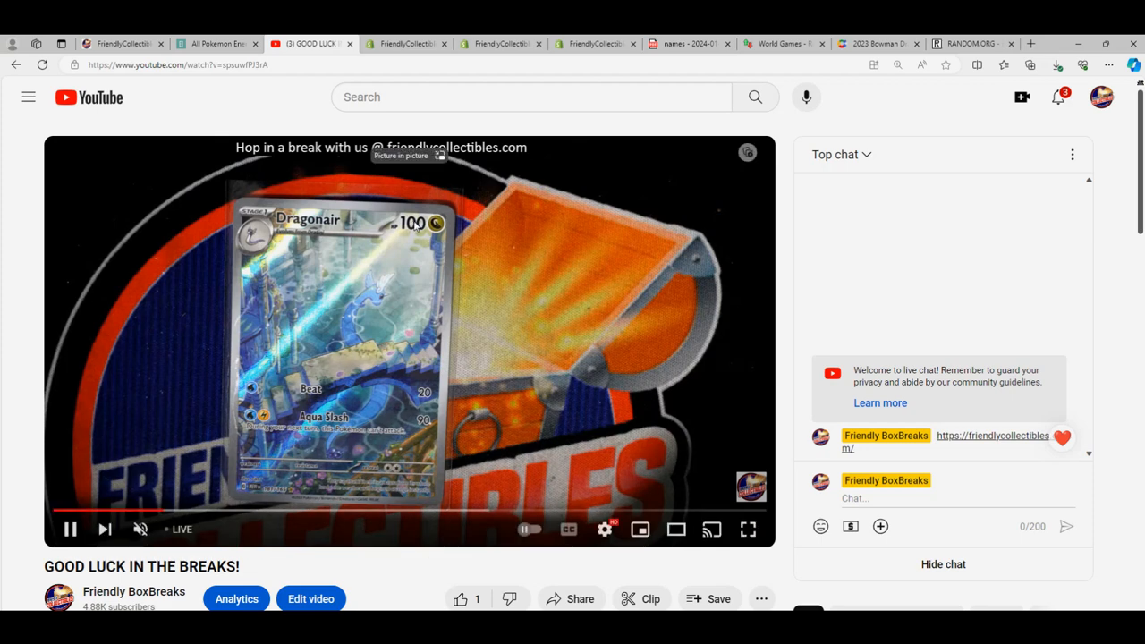
mouse_move(443, 257)
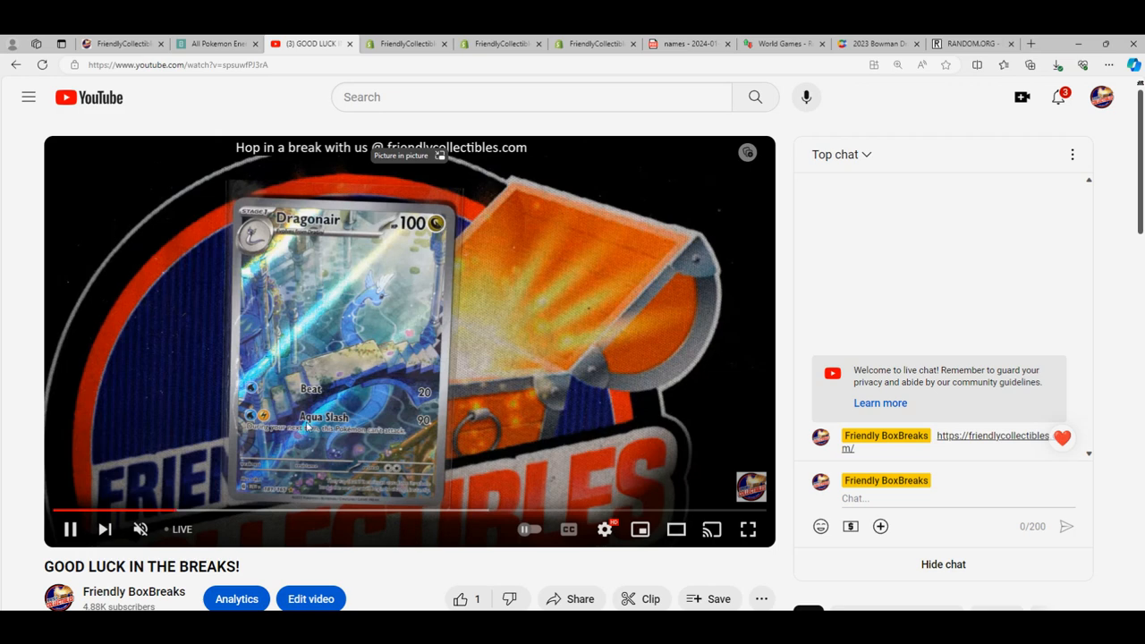
mouse_move(474, 224)
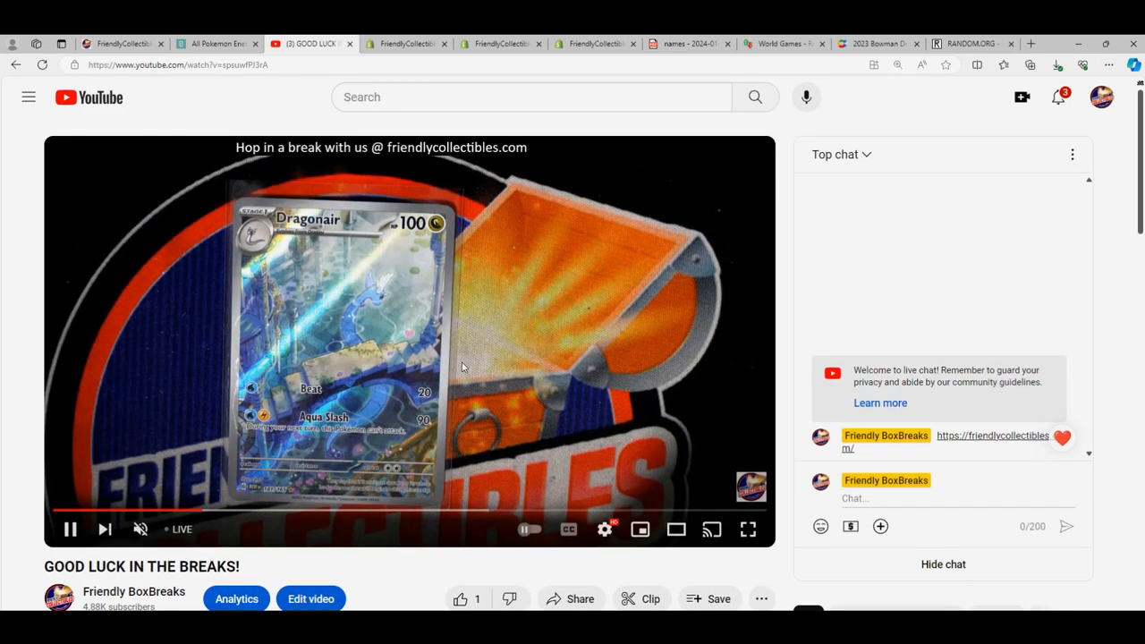
mouse_move(457, 251)
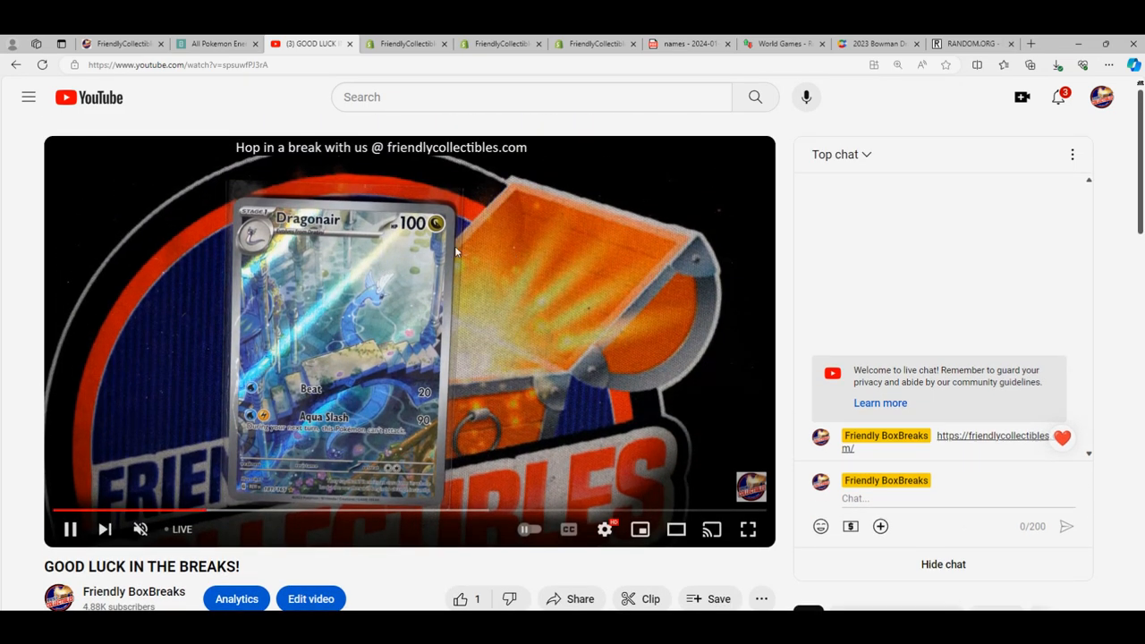
mouse_move(475, 275)
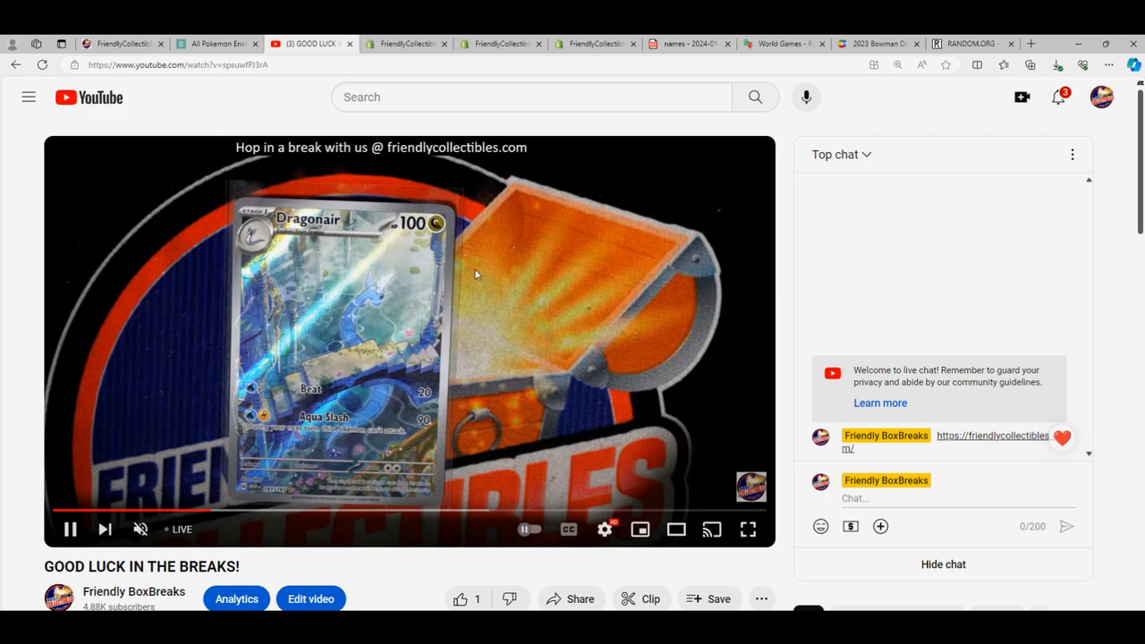
mouse_move(427, 246)
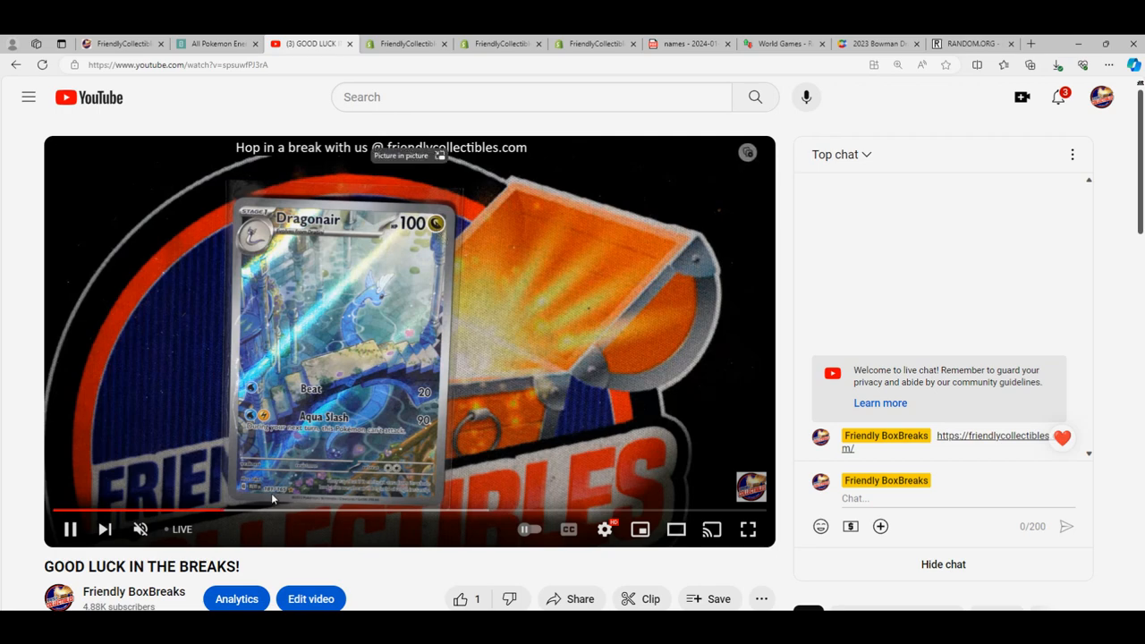
left_click(748, 529)
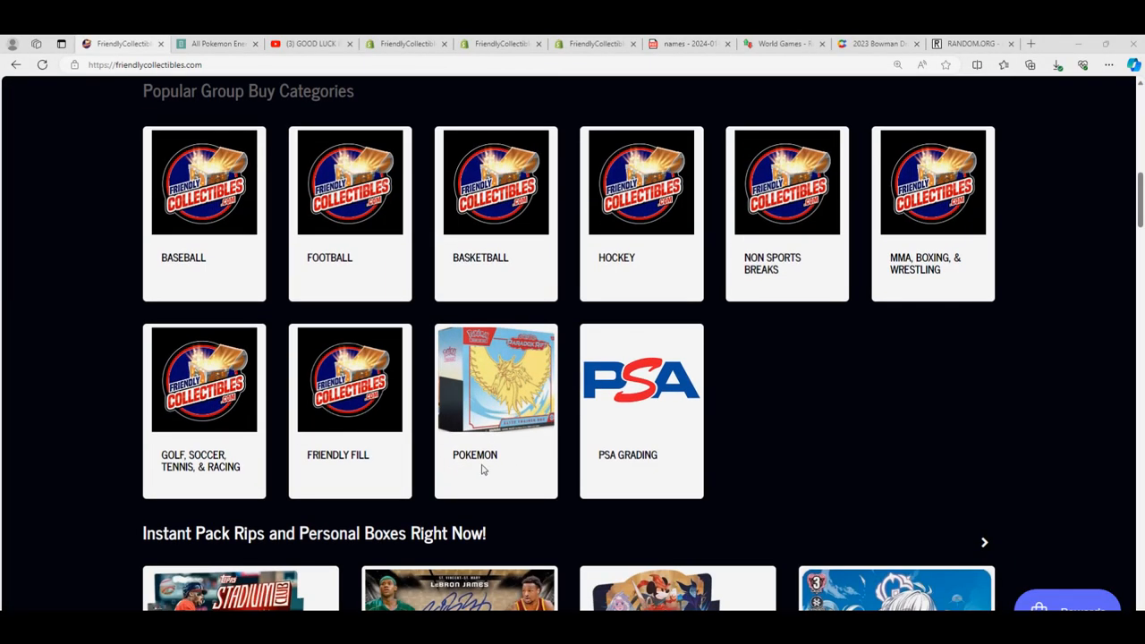
Scroll the Friendly Collectibles homepage toward the POKEMON group buy category
scroll("up", 3)
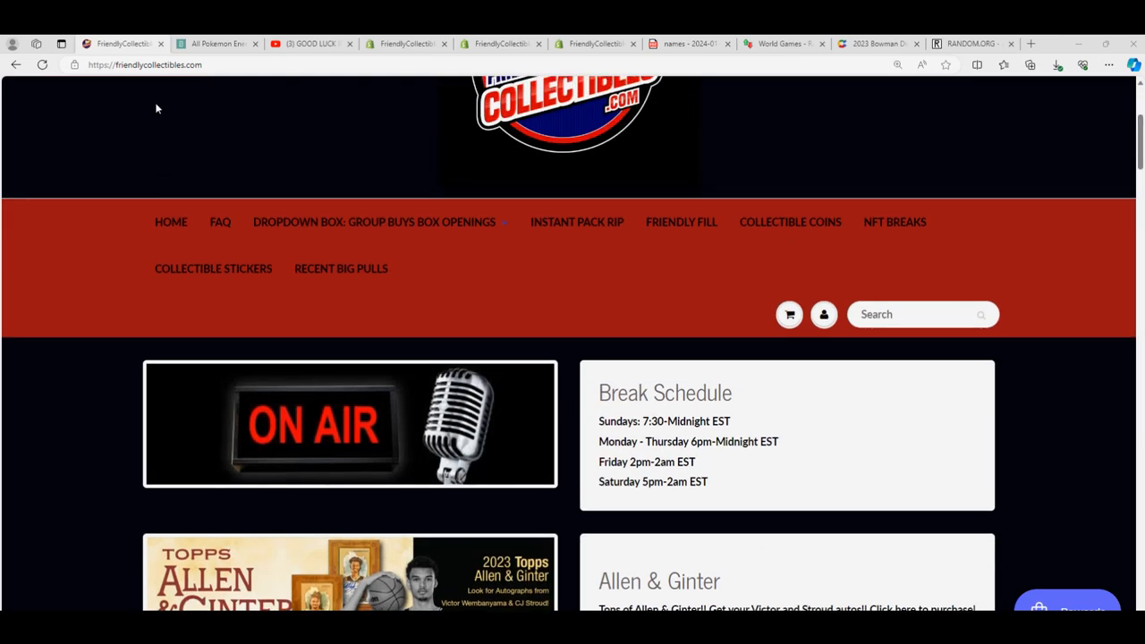
scroll("down", 3)
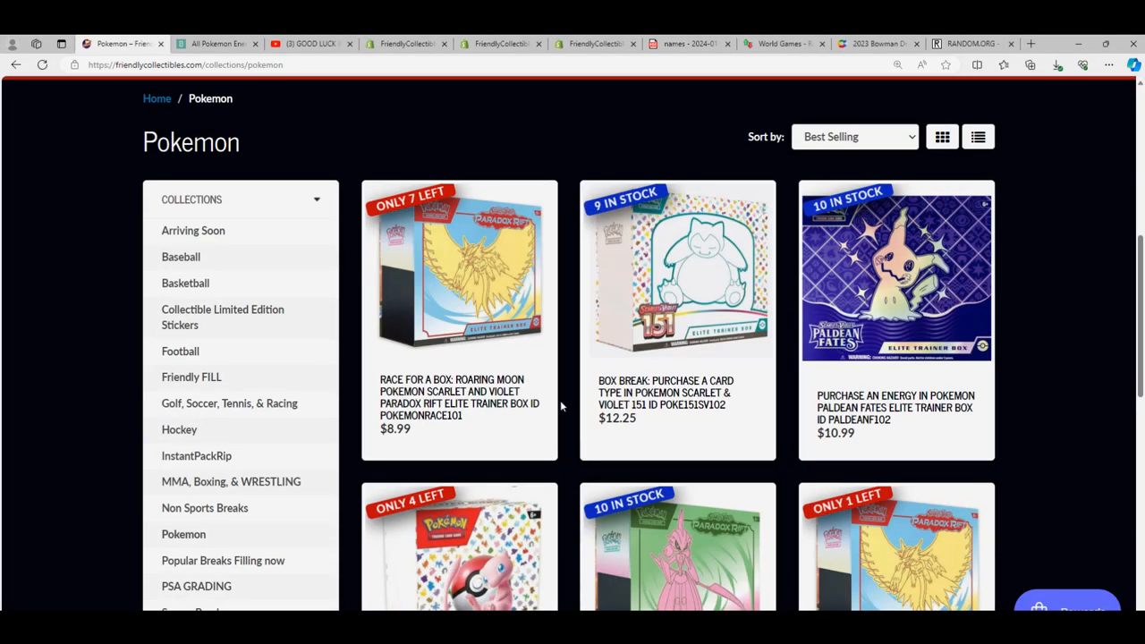
mouse_move(459, 270)
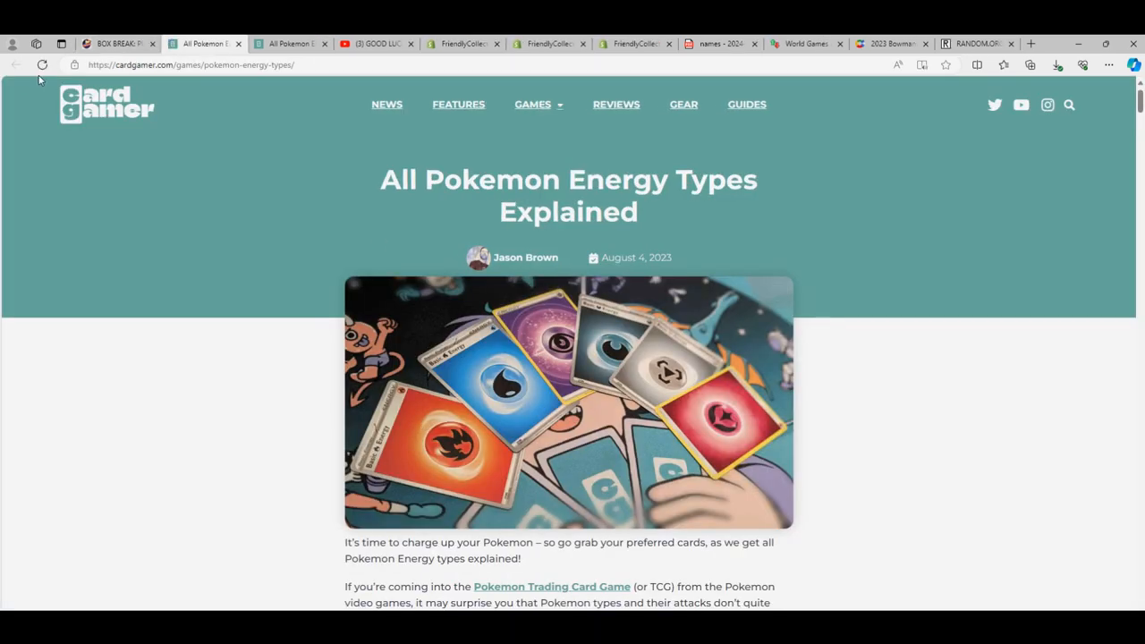
Return to the Scarlet & Violet 151 box break page with its nine card types
left_click(112, 43)
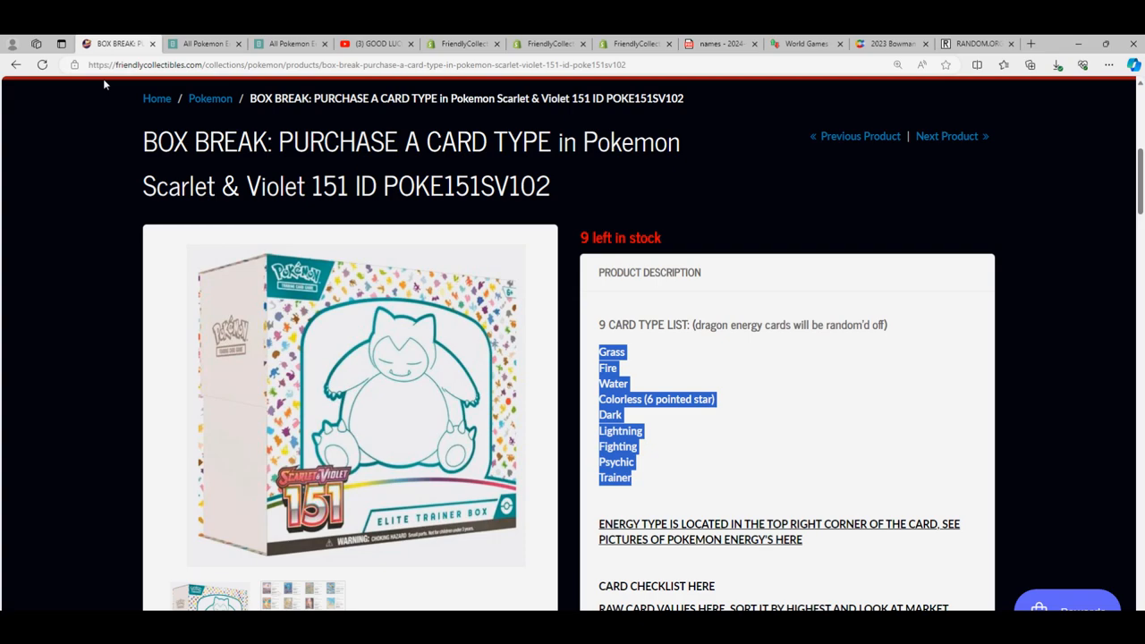
Go back to the Pokemon collection and scroll to the 151 card-type break (9 in stock)
left_click(211, 98)
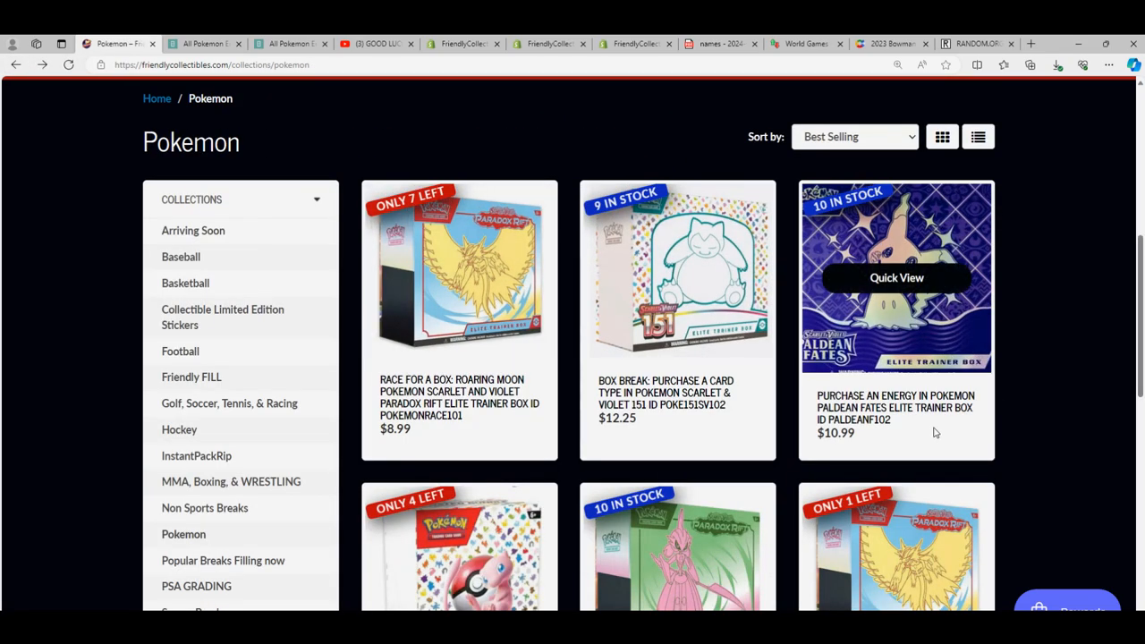
scroll("down", 3)
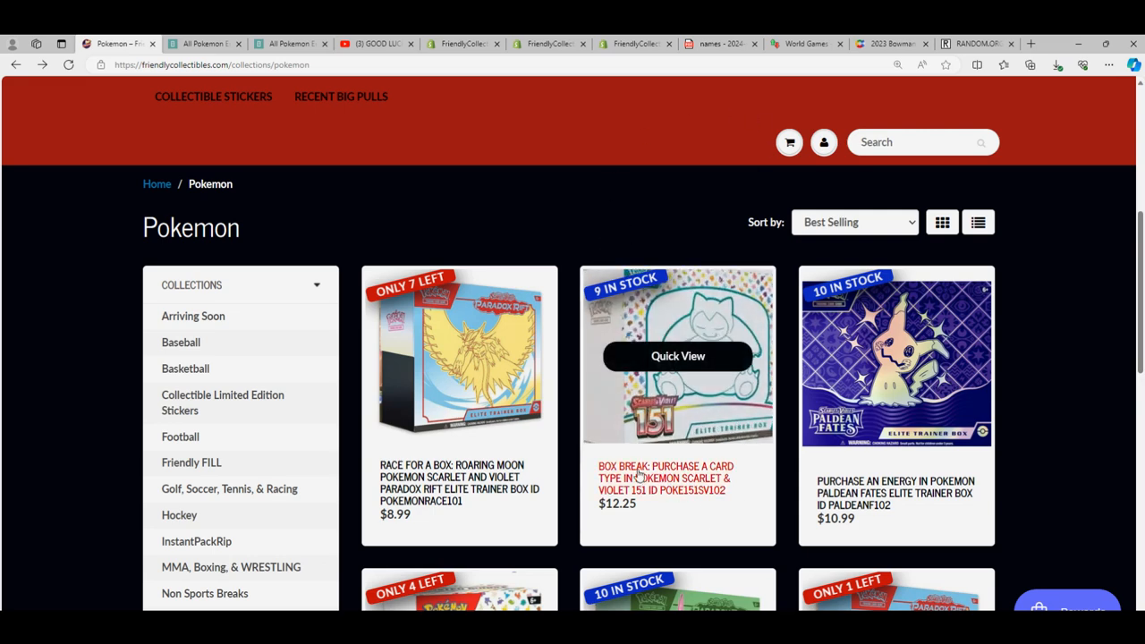
mouse_move(571, 110)
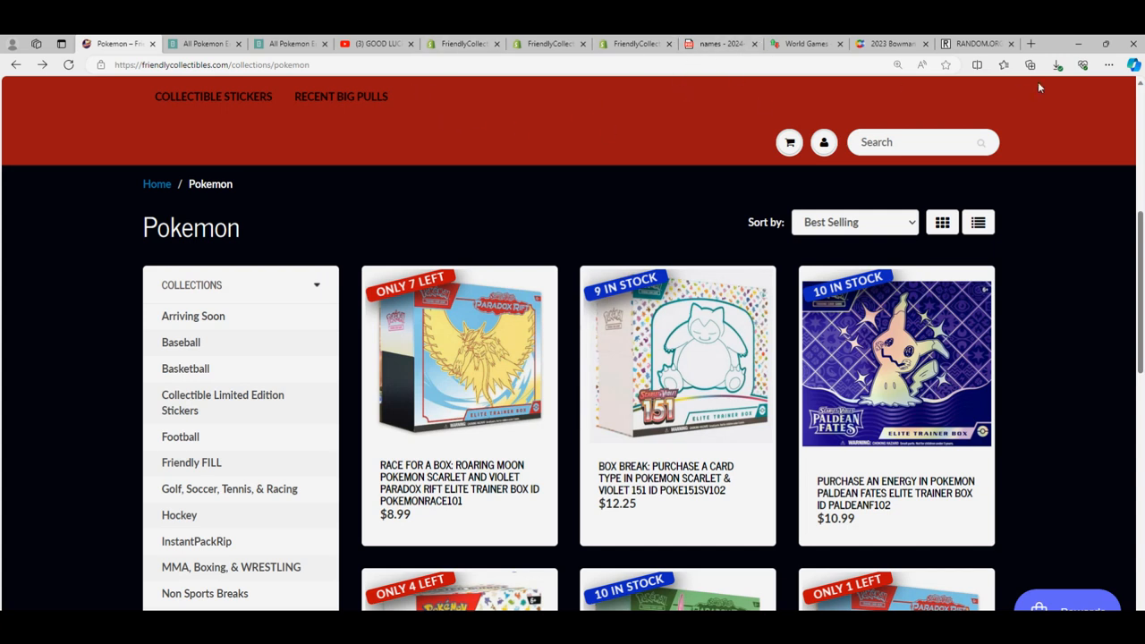
mouse_move(459, 357)
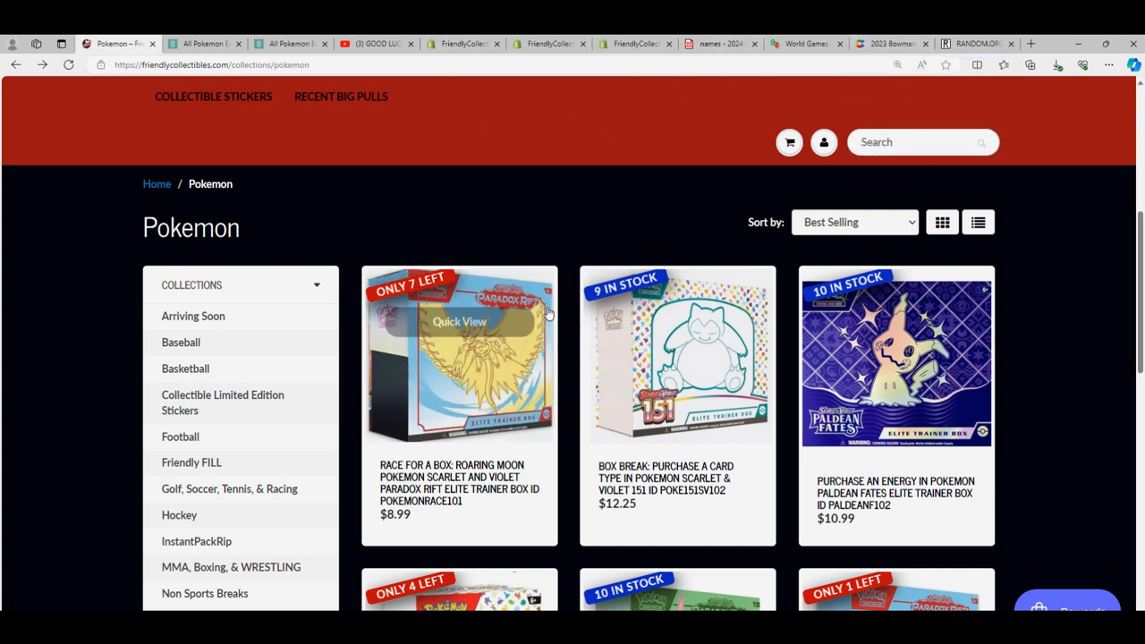
mouse_move(329, 318)
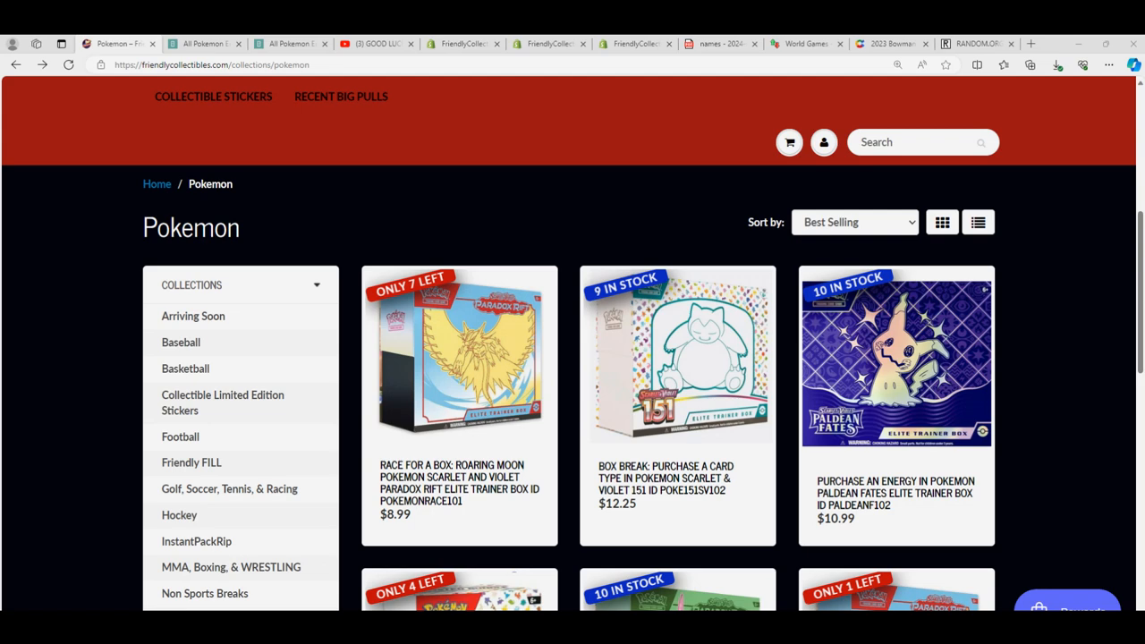
Switch to the Friendly BoxBreaks replay and resume it until the Dragonair card
left_click(376, 43)
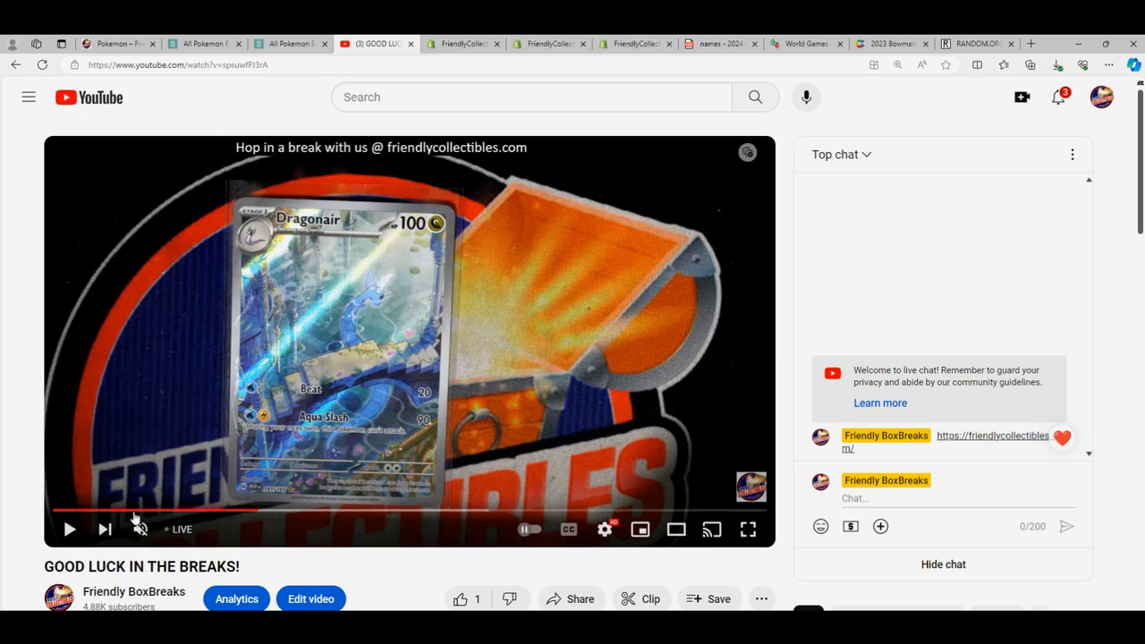
left_click(140, 528)
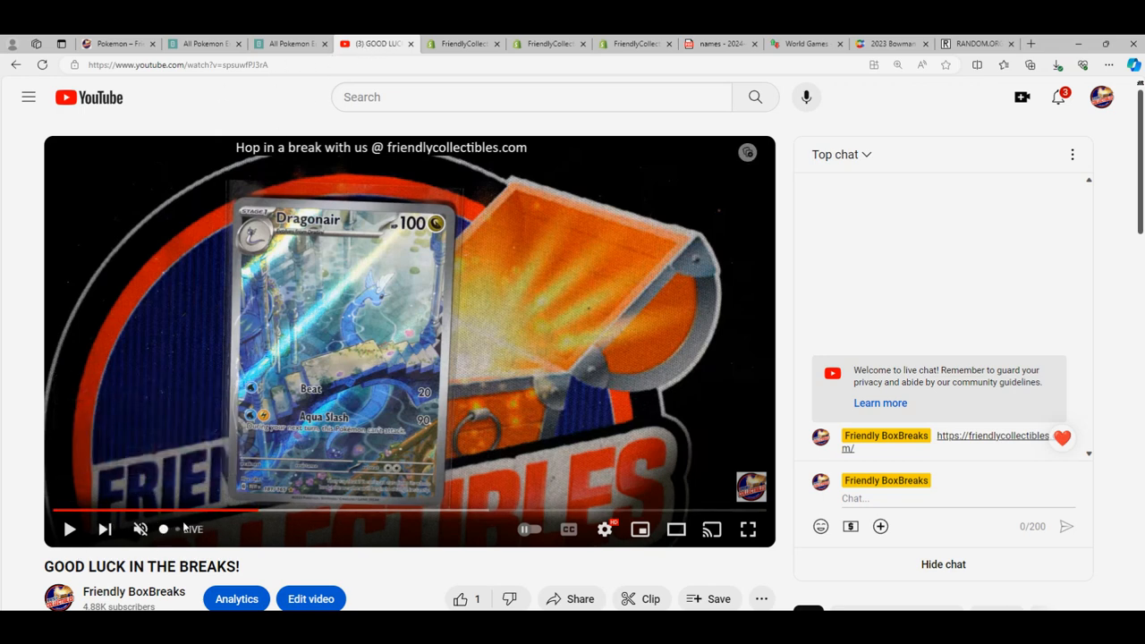
mouse_move(266, 512)
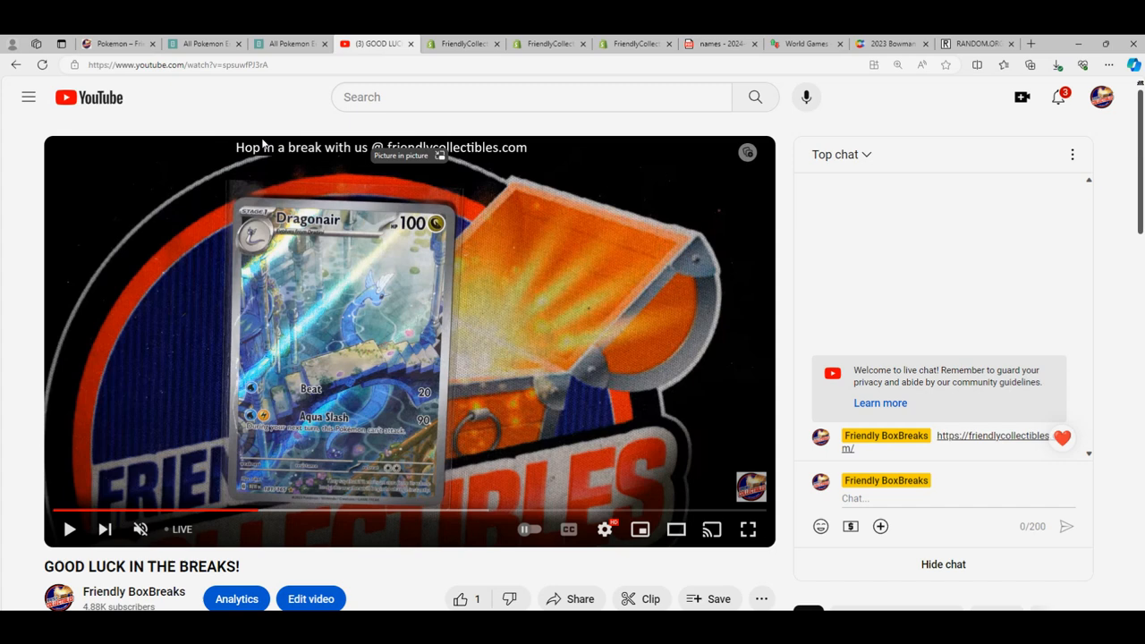
mouse_move(407, 123)
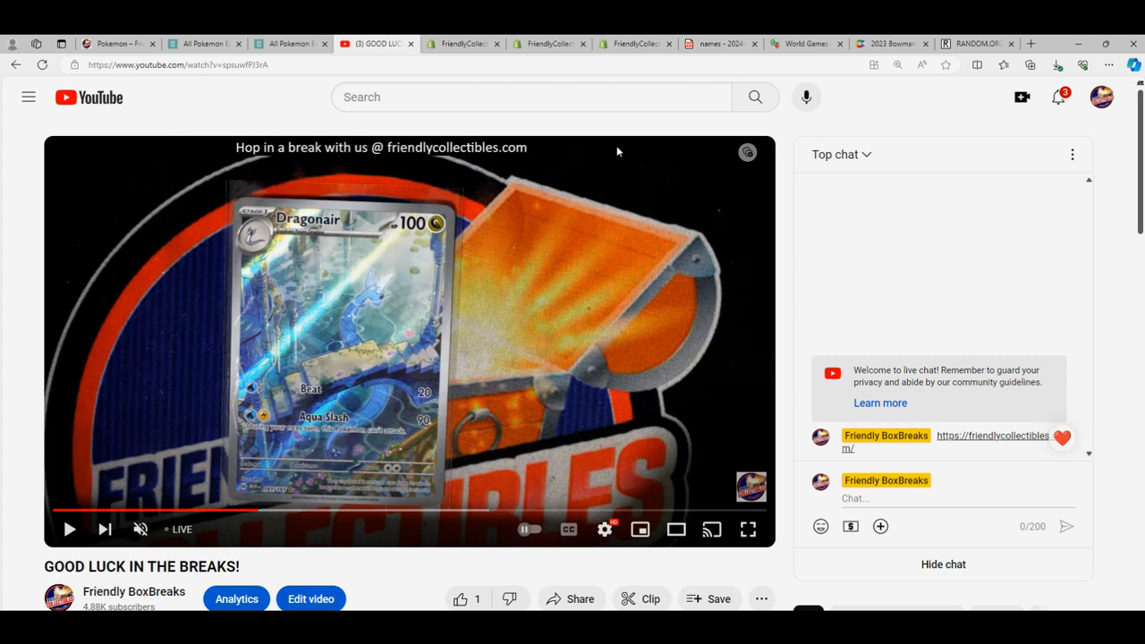
mouse_move(299, 143)
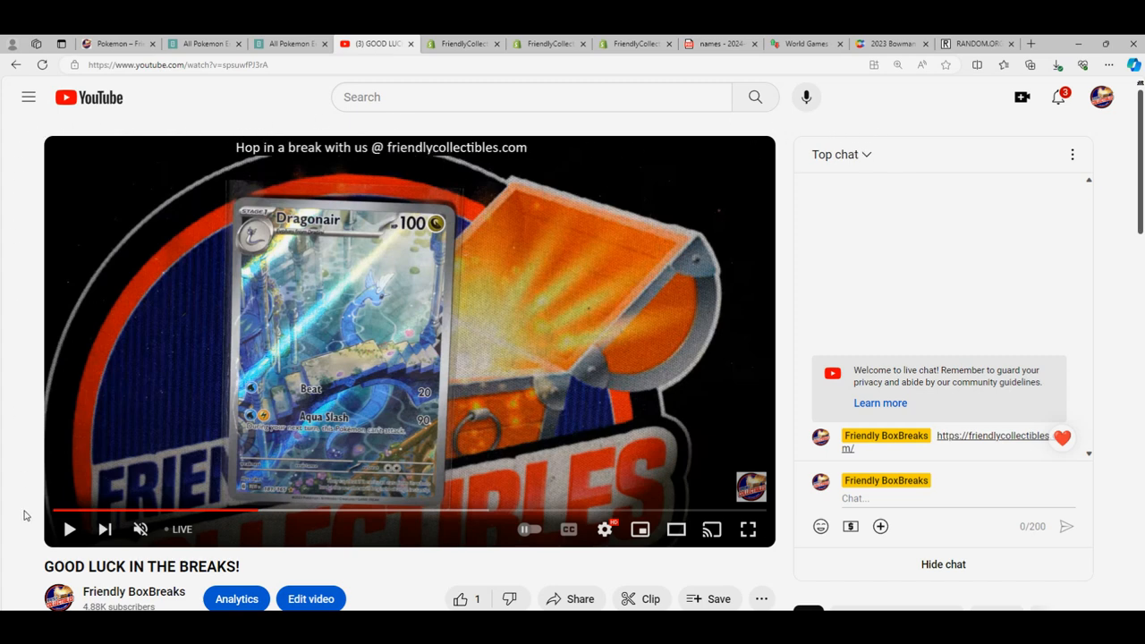
mouse_move(186, 101)
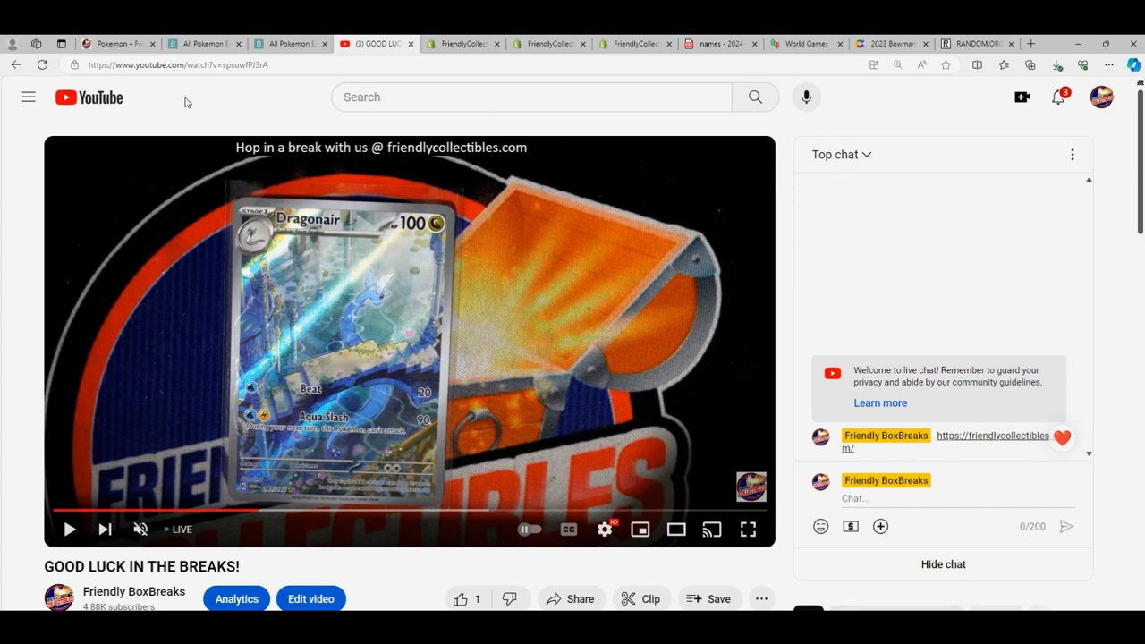
mouse_move(797, 570)
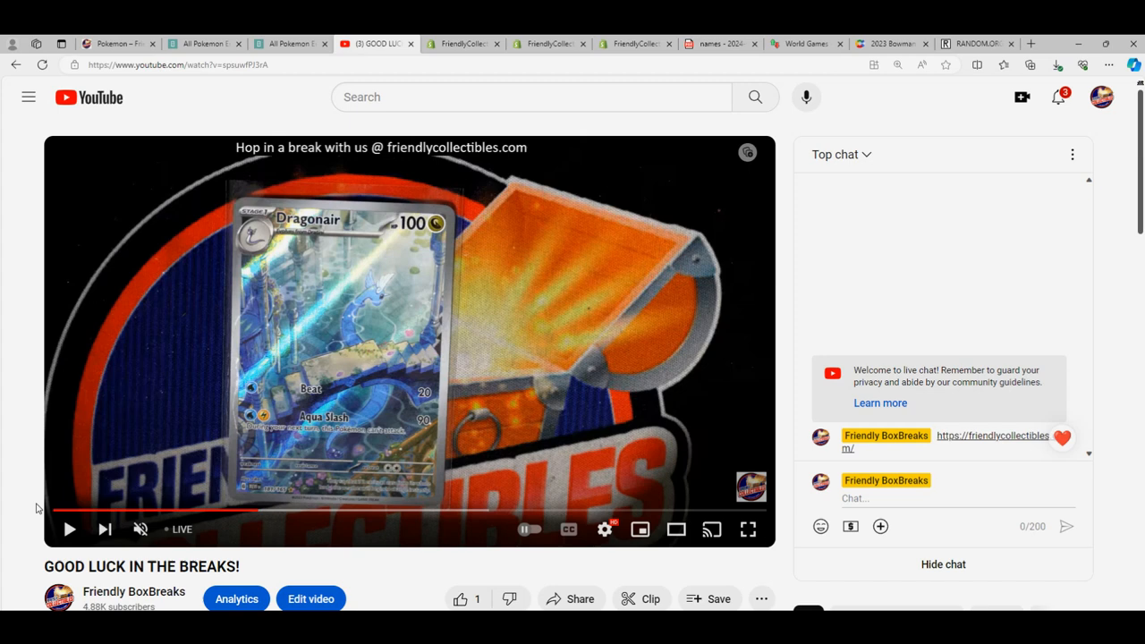
mouse_move(93, 111)
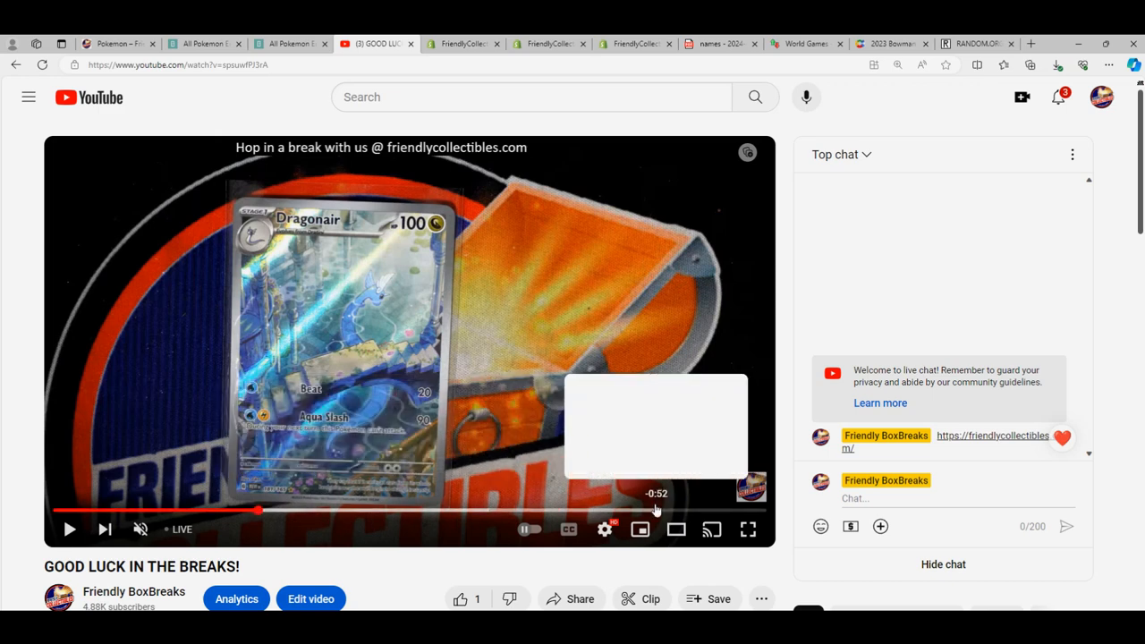
mouse_move(678, 528)
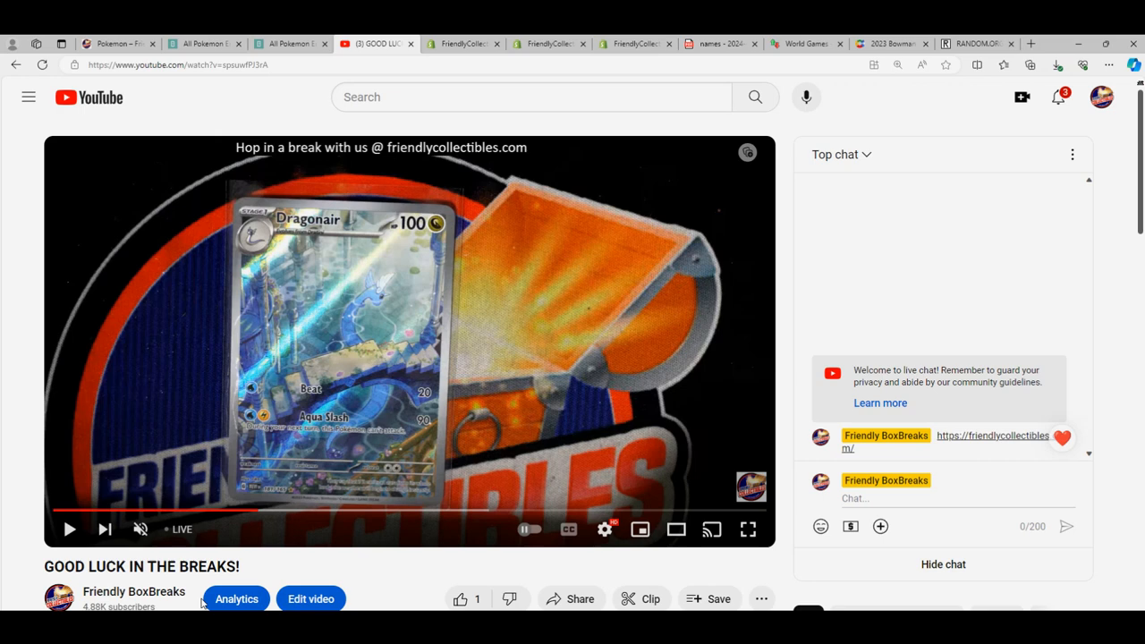
scroll("down", 3)
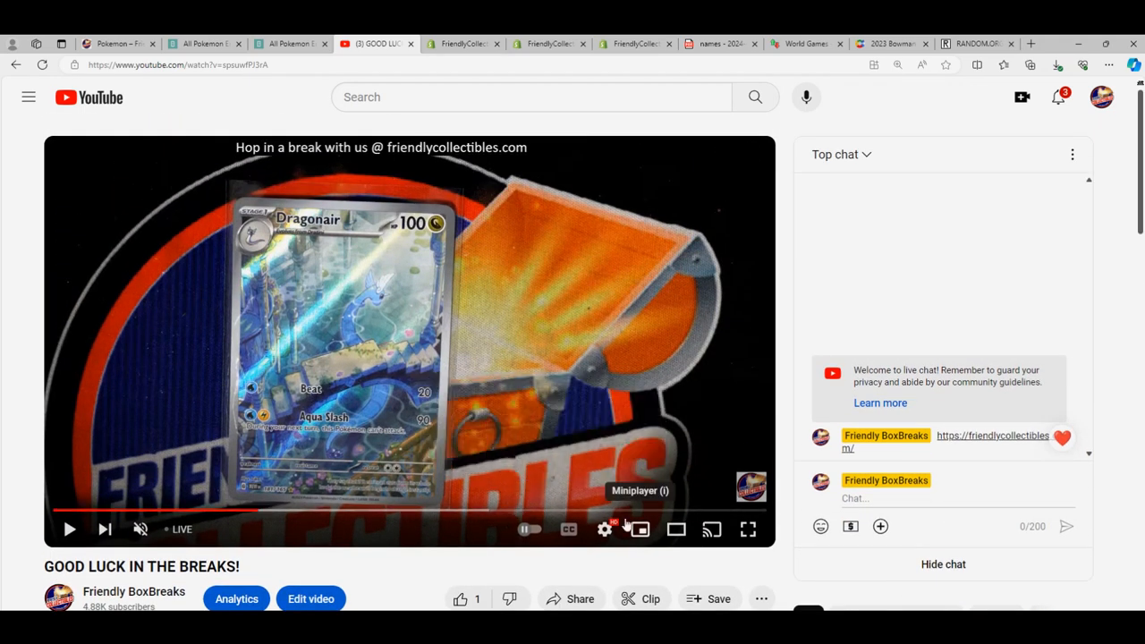
mouse_move(459, 522)
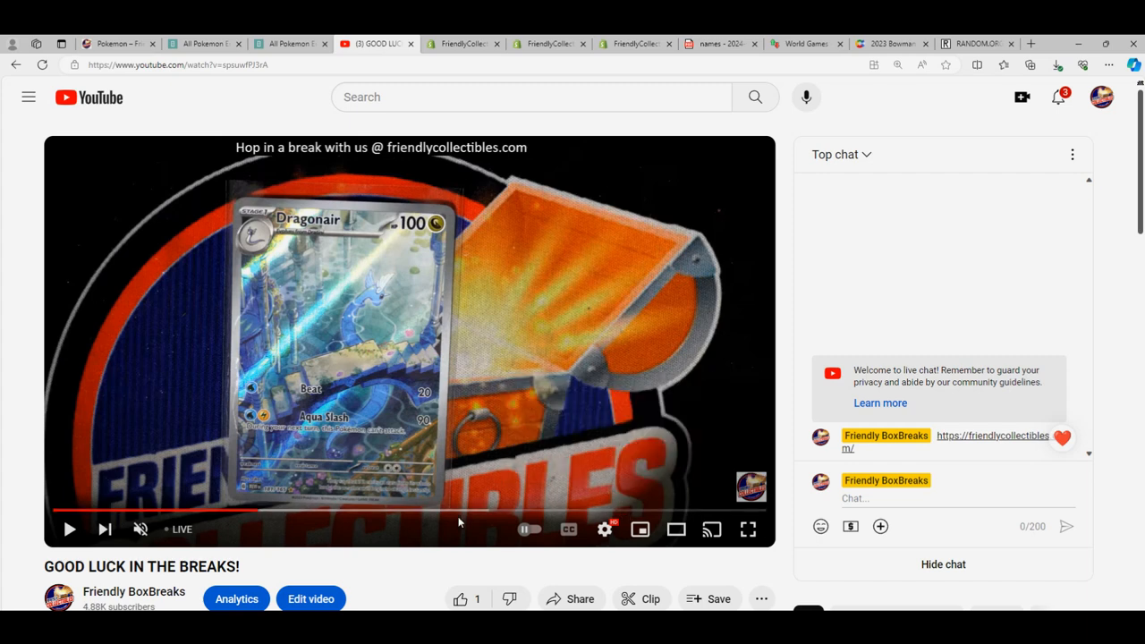
mouse_move(288, 524)
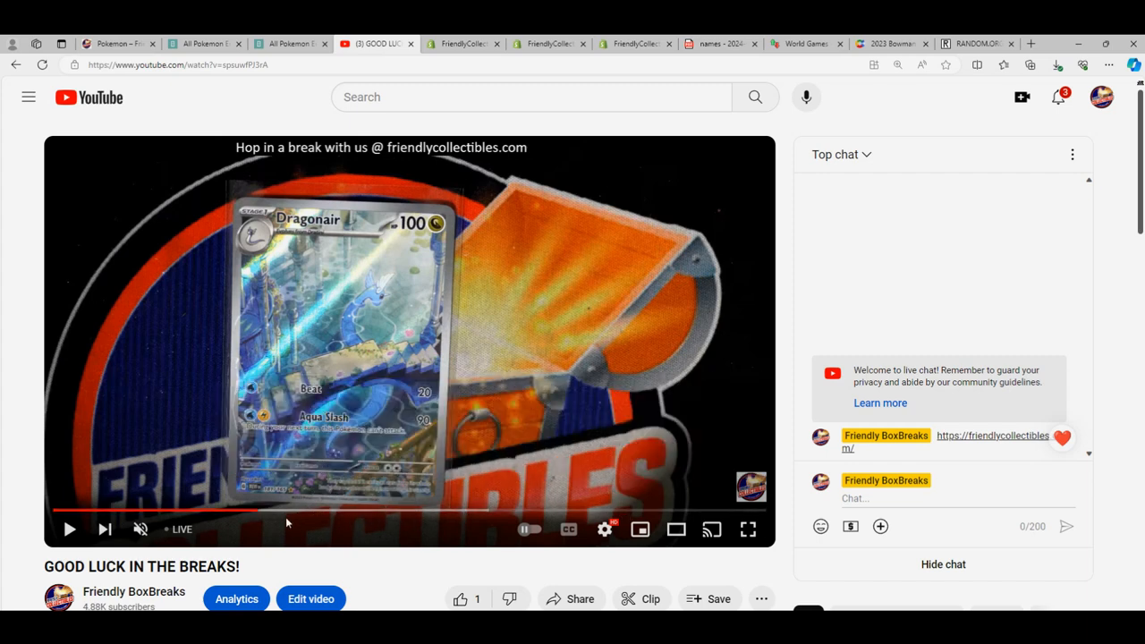
mouse_move(747, 529)
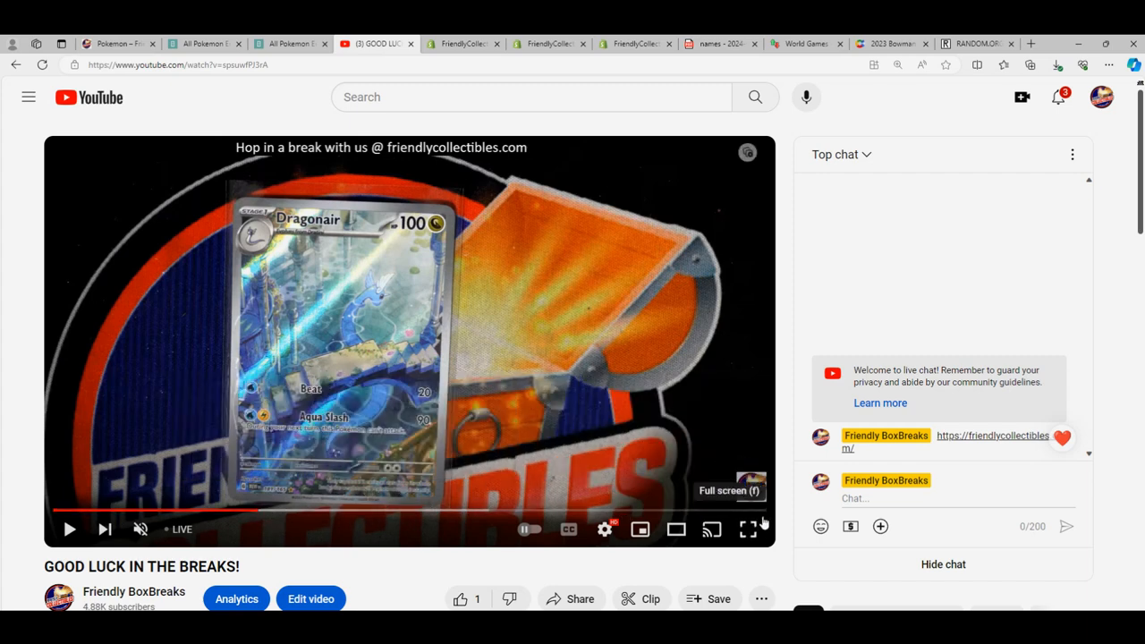
mouse_move(335, 511)
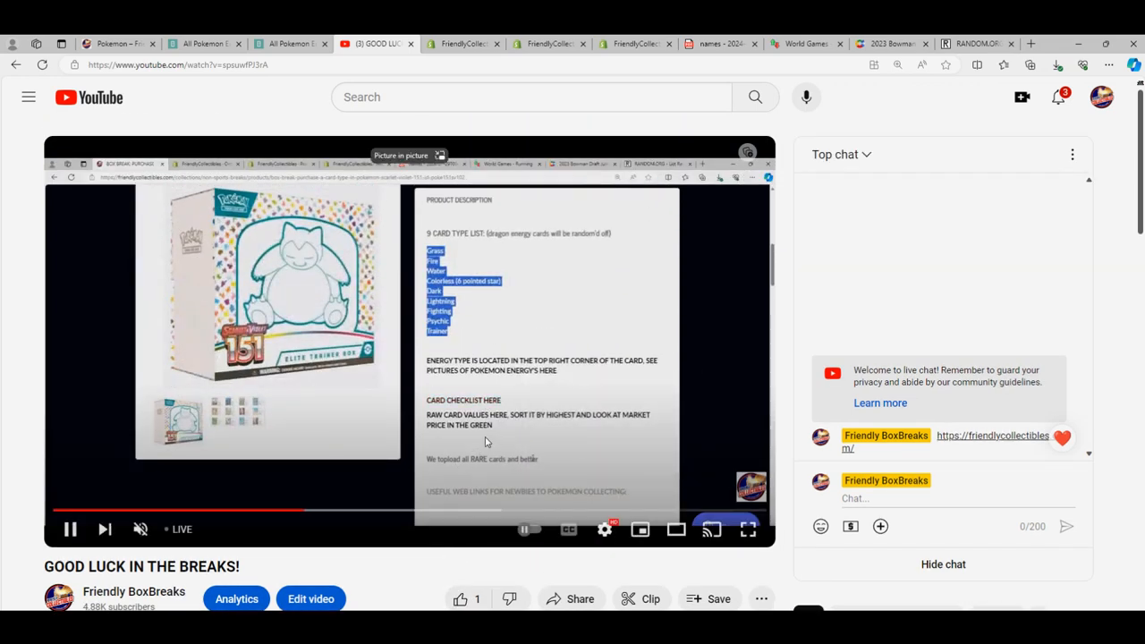
Skip the replay ahead to the RANDOM.ORG list randomizer and watch it full screen
right_click(484, 459)
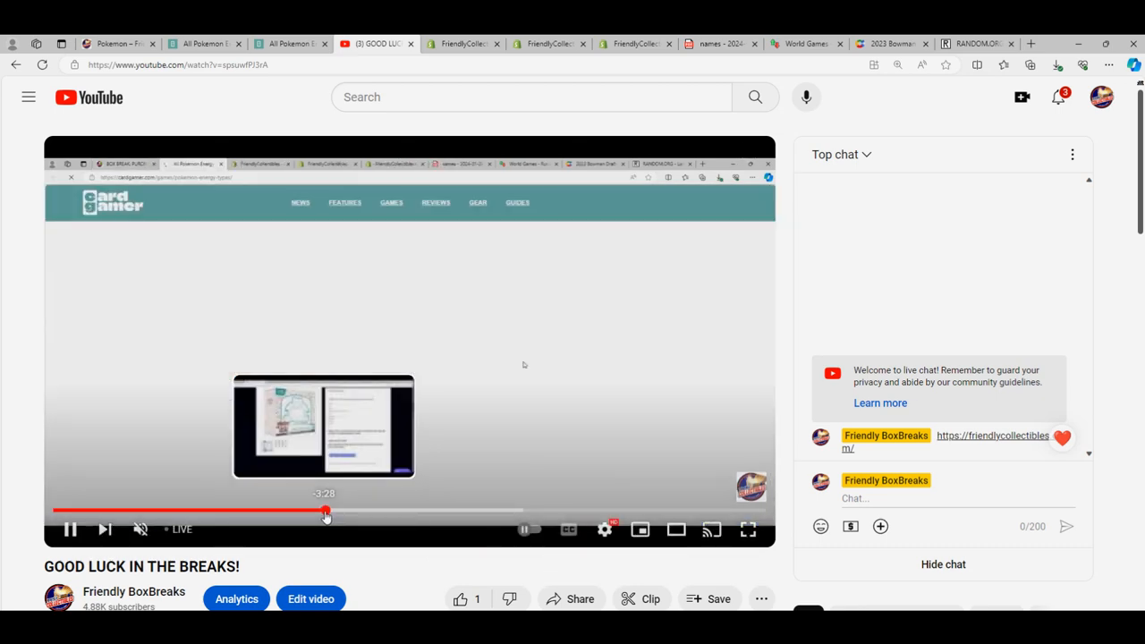
left_click_drag(324, 511, 422, 511)
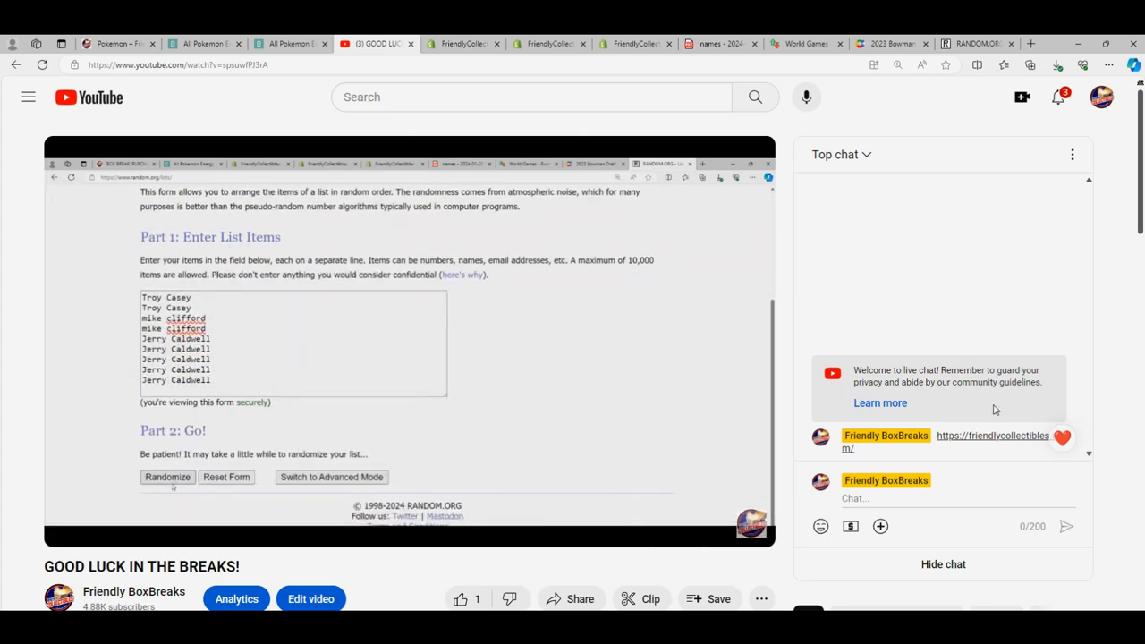
left_click(167, 477)
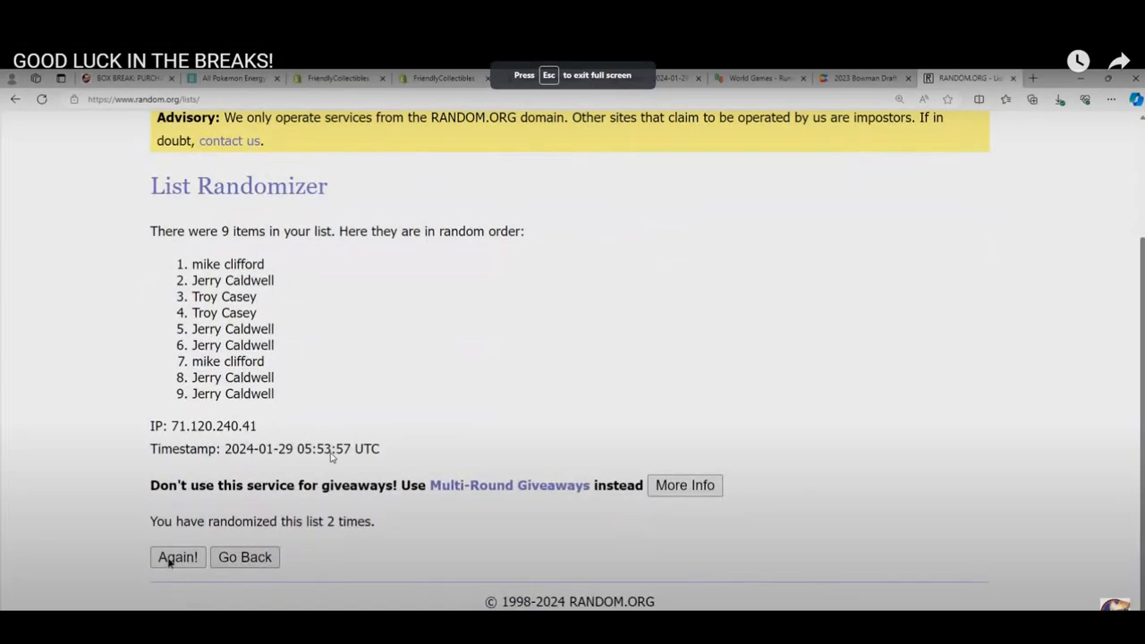
Watch the randomizer finish, then return to the Friendly Collectibles Pokemon collection
left_click(177, 556)
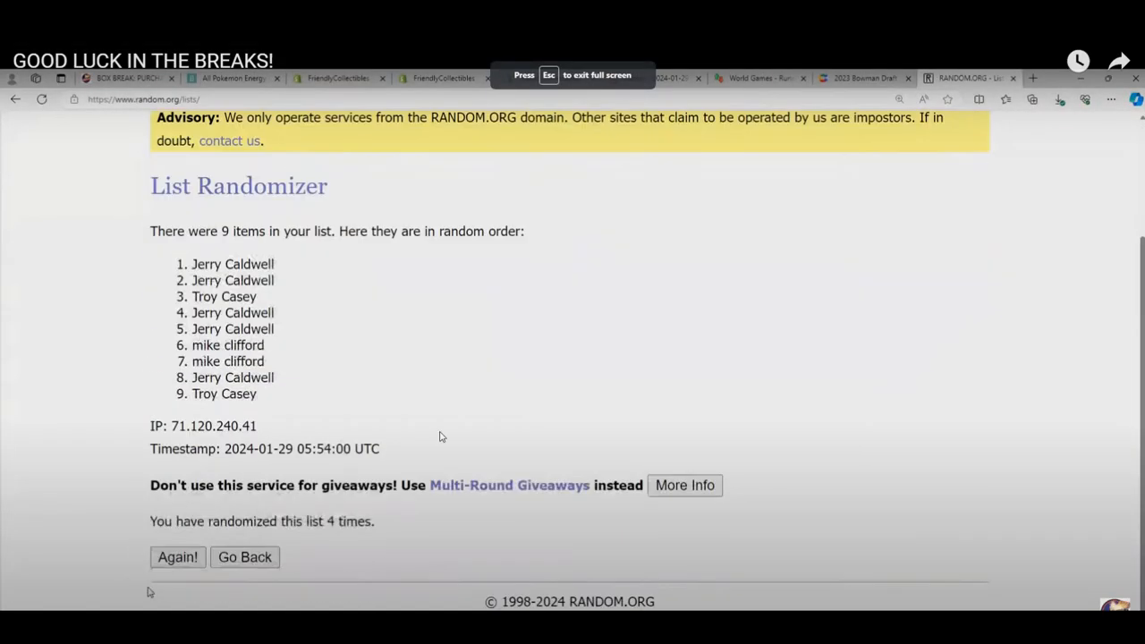
left_click(177, 557)
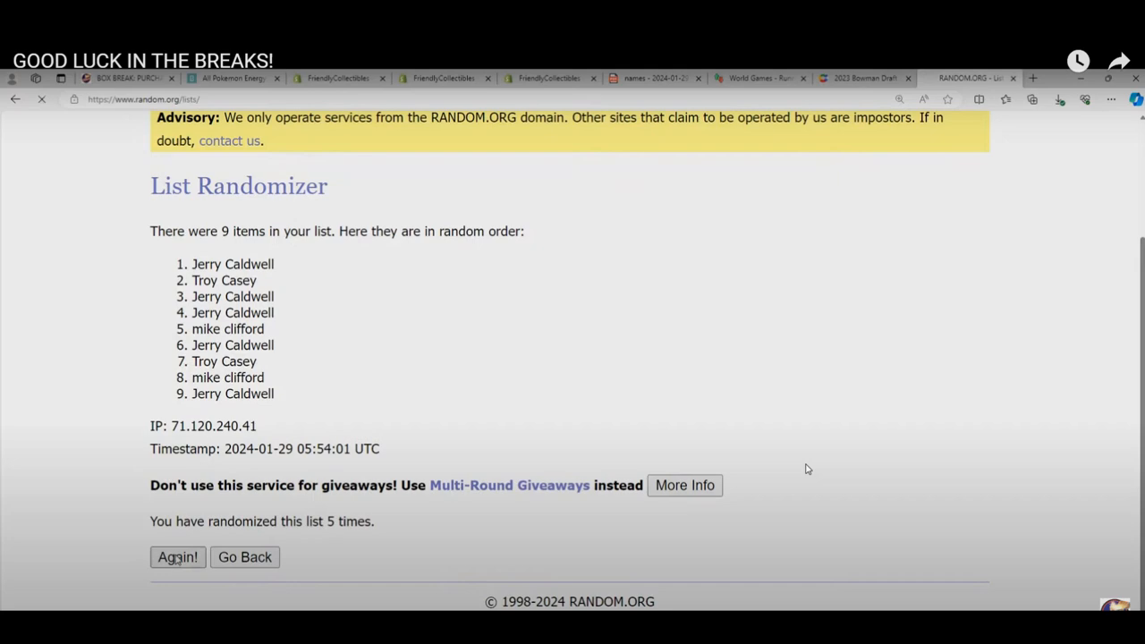
left_click(177, 557)
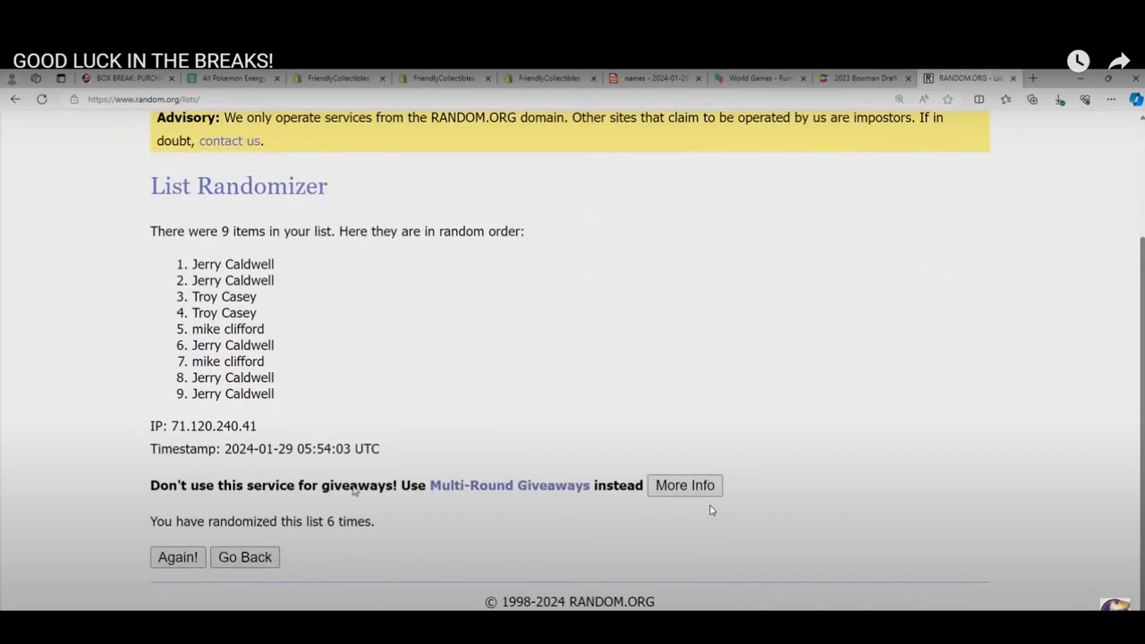
left_click(177, 556)
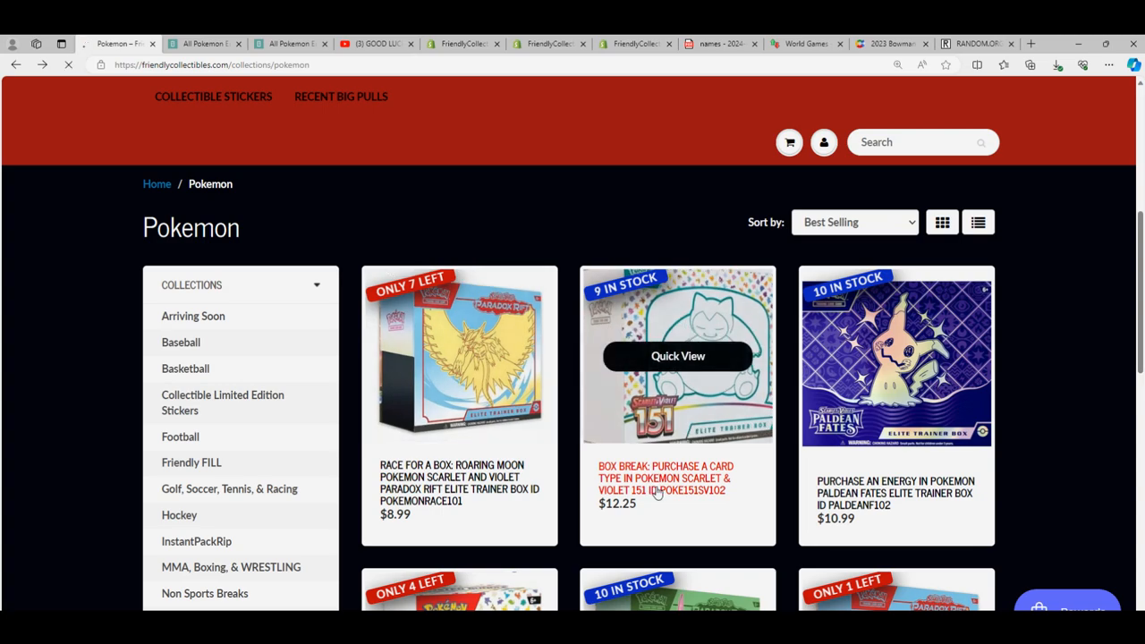
Open the 151 card-type break and highlight the Illustration Rare and Secret Rare descriptions
left_click(677, 477)
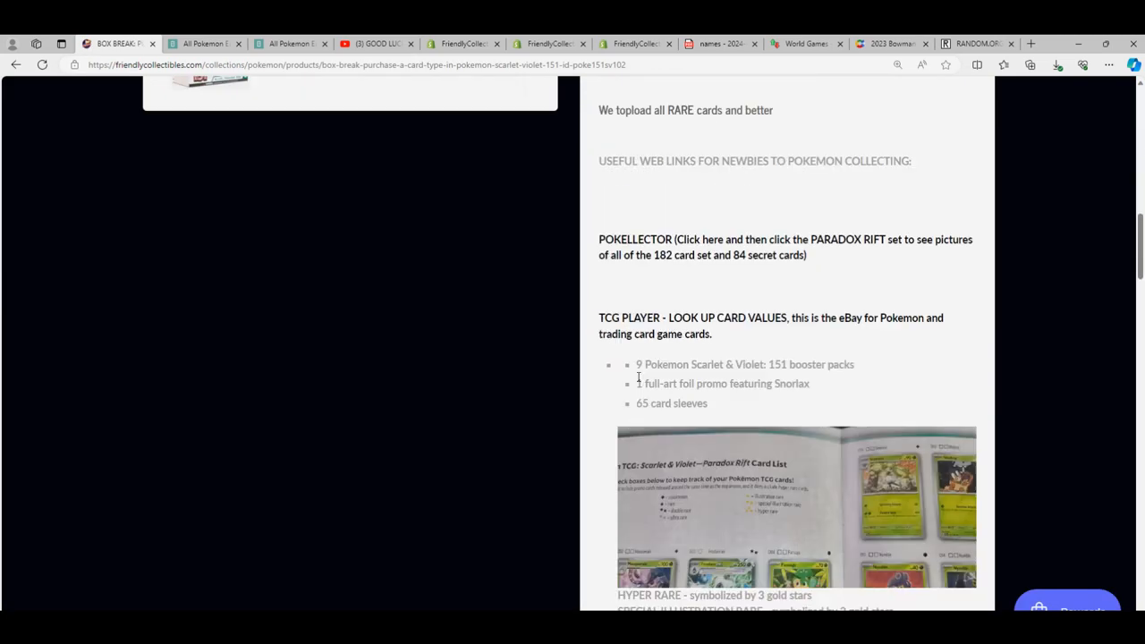
scroll("down", 3)
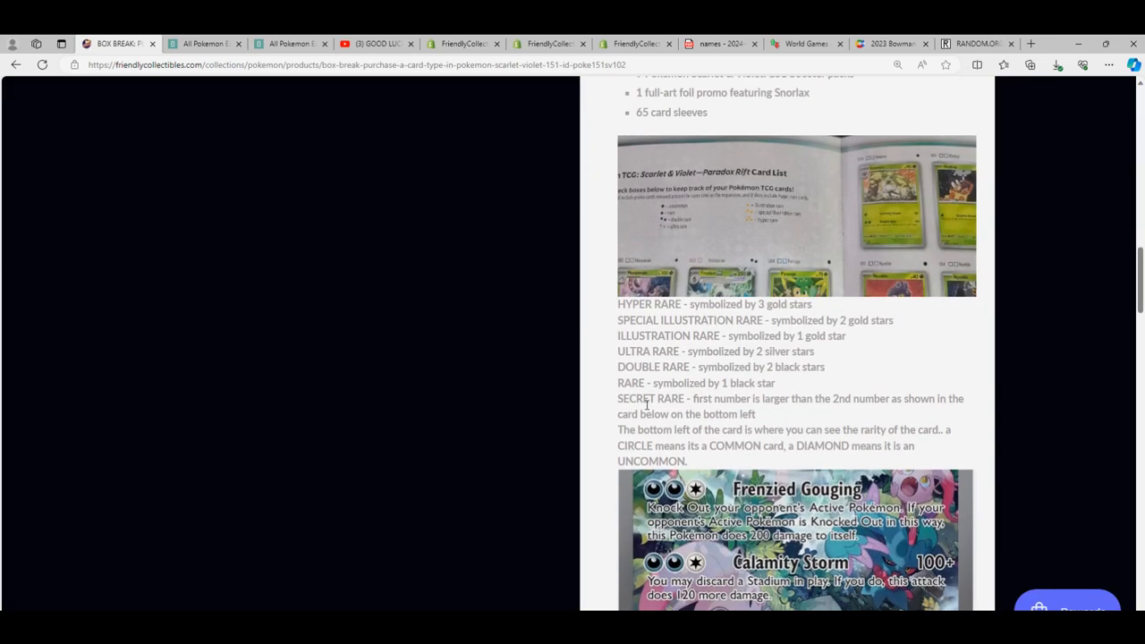
left_click_drag(617, 398, 754, 414)
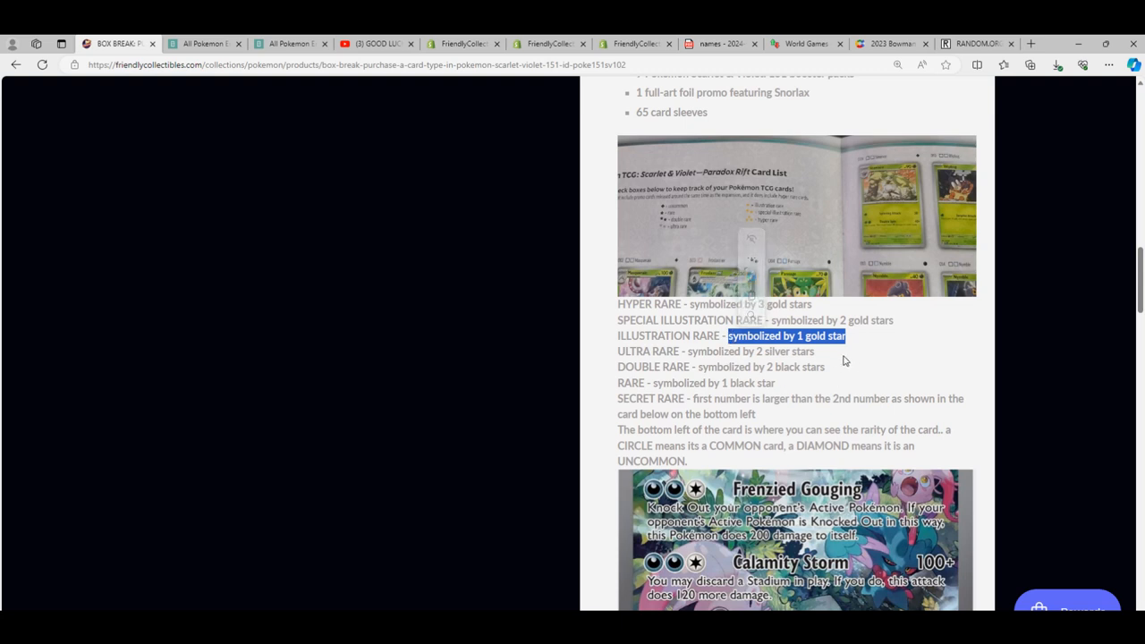
mouse_move(745, 451)
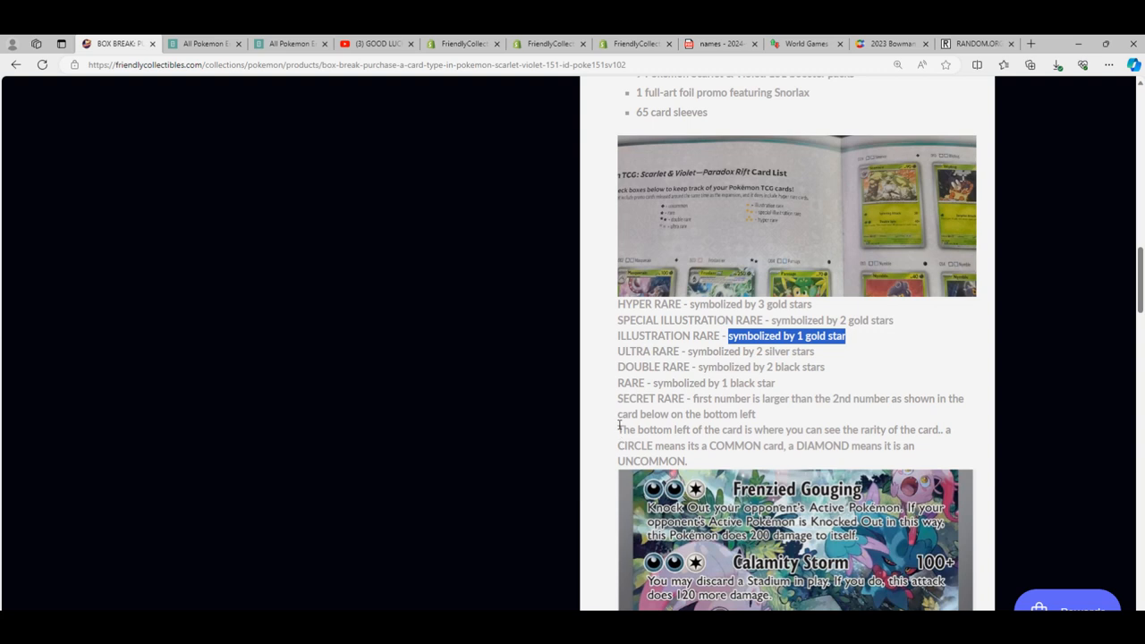
left_click_drag(617, 398, 753, 413)
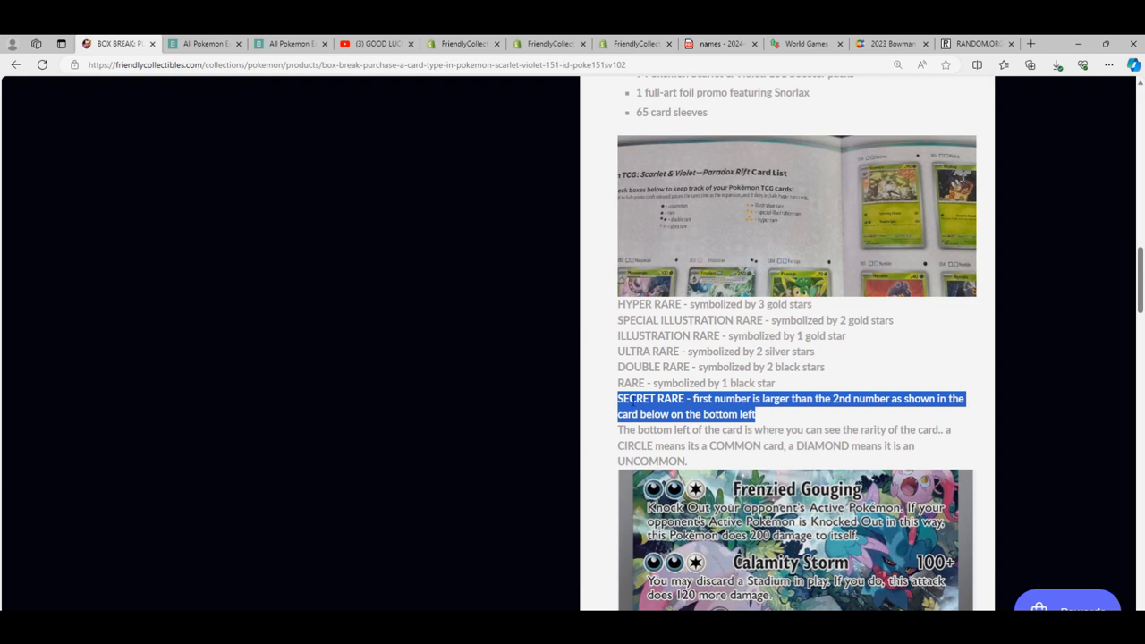
left_click(763, 421)
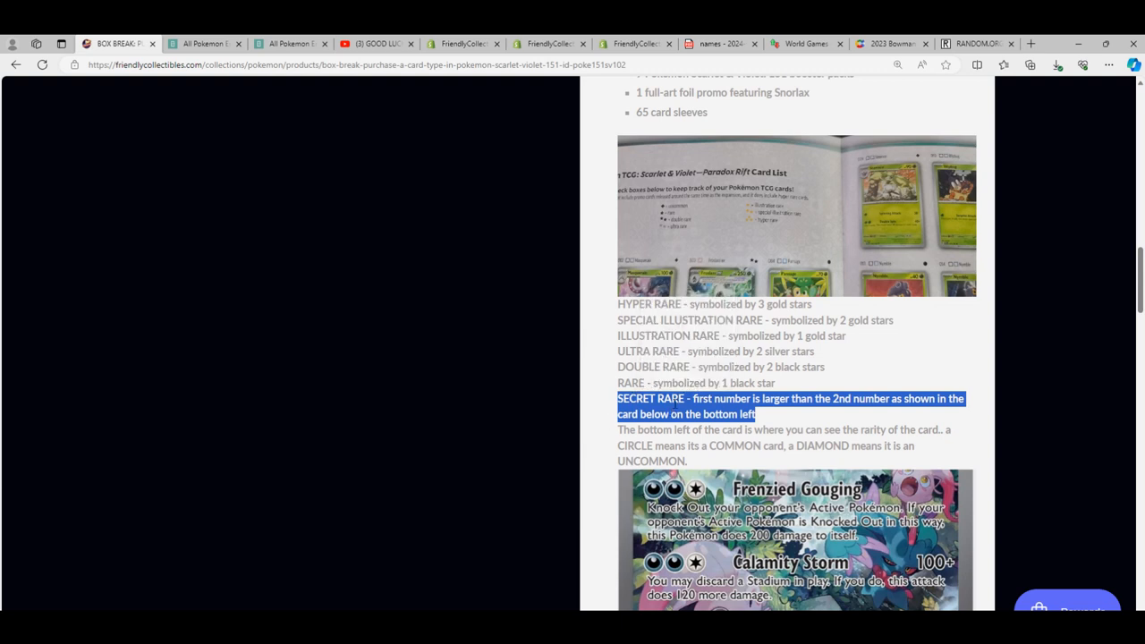
mouse_move(709, 464)
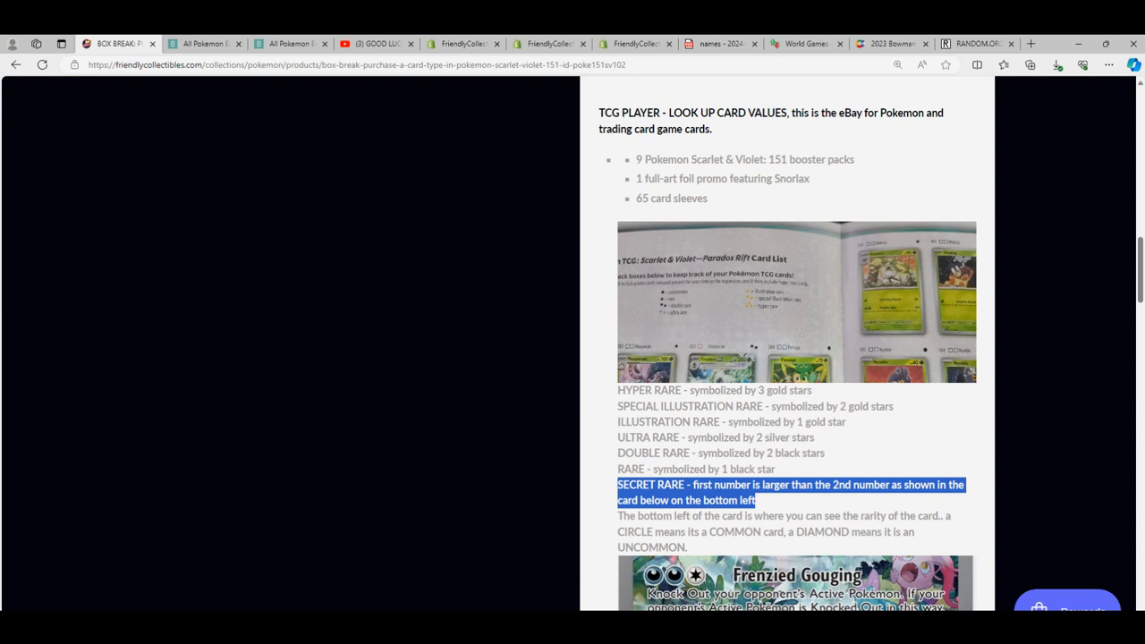
mouse_move(107, 119)
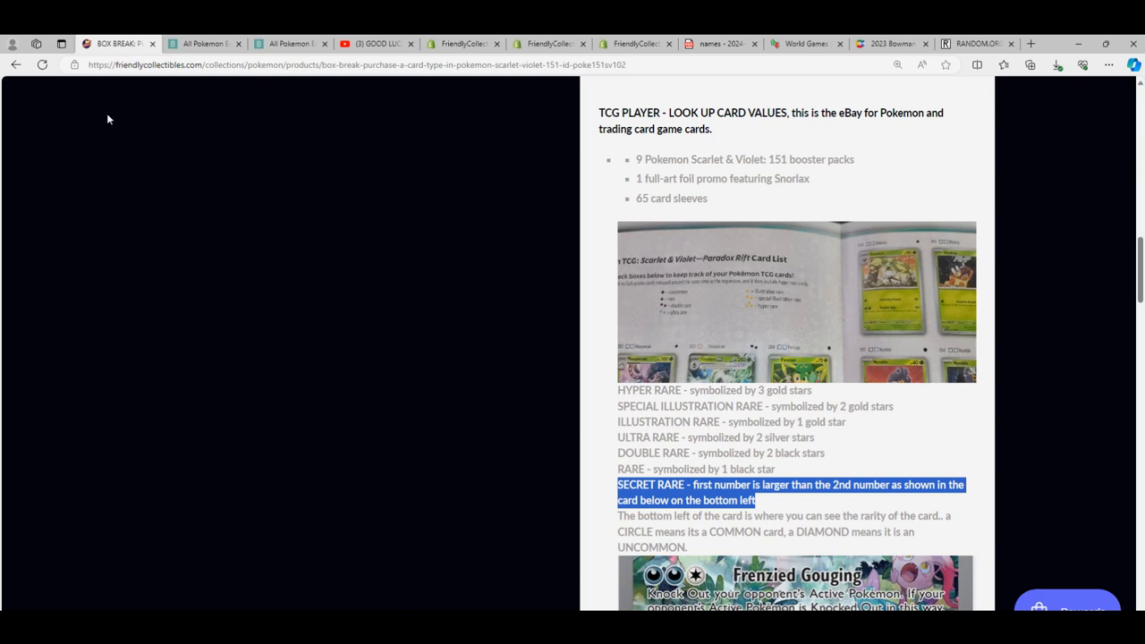